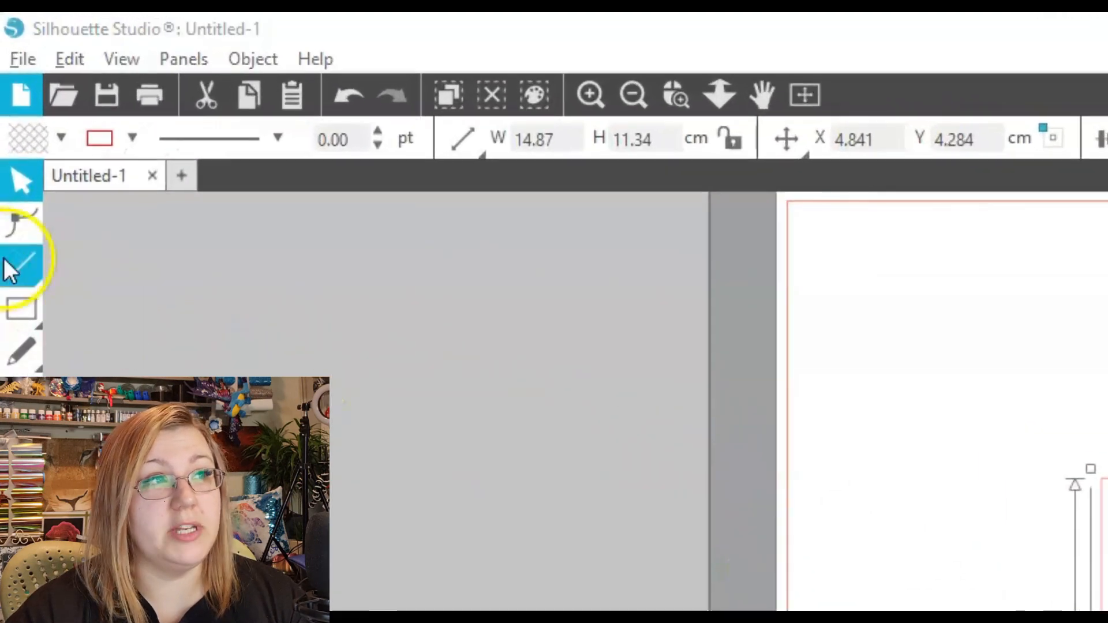
pyautogui.moveTo(22, 222)
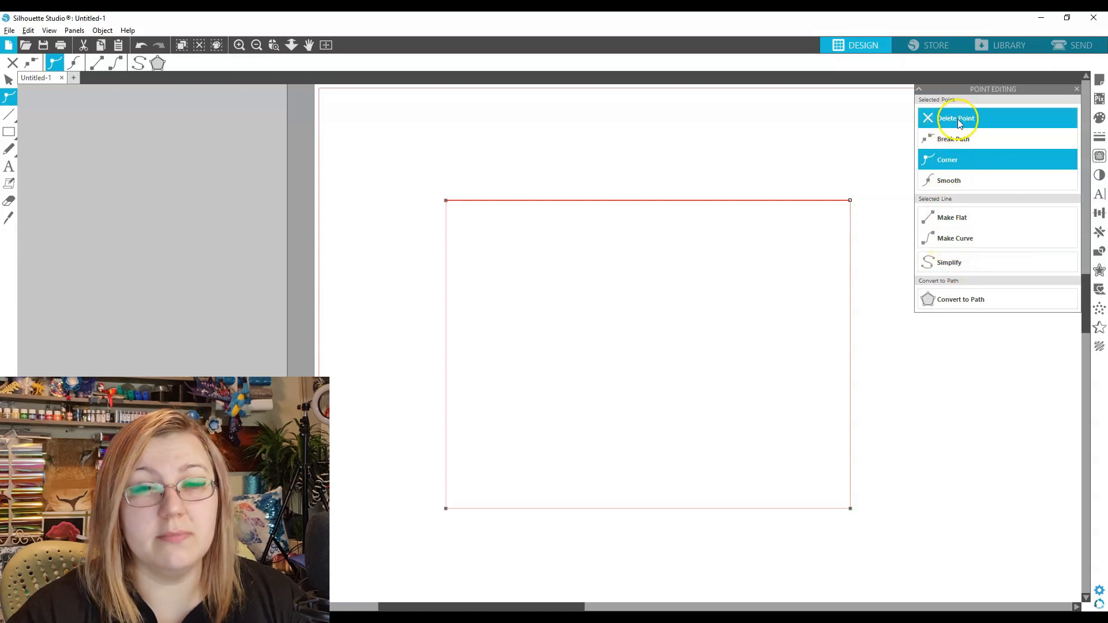
# Add points on the rectangle's right and top edges, pulling the right point outward into a tip.
pyautogui.click(956, 118)
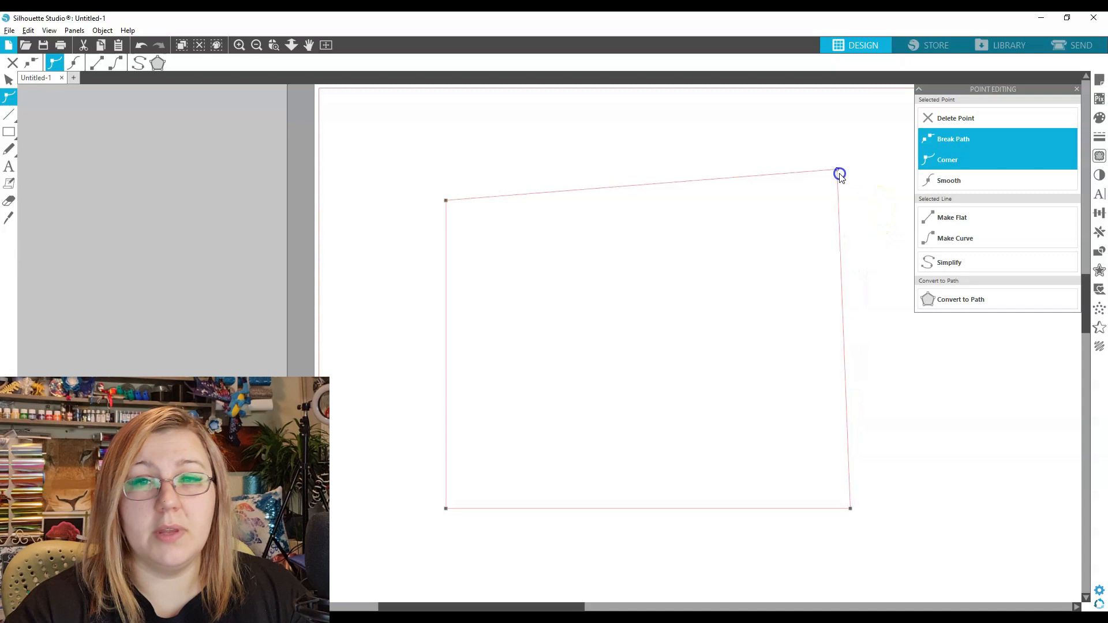
pyautogui.click(948, 180)
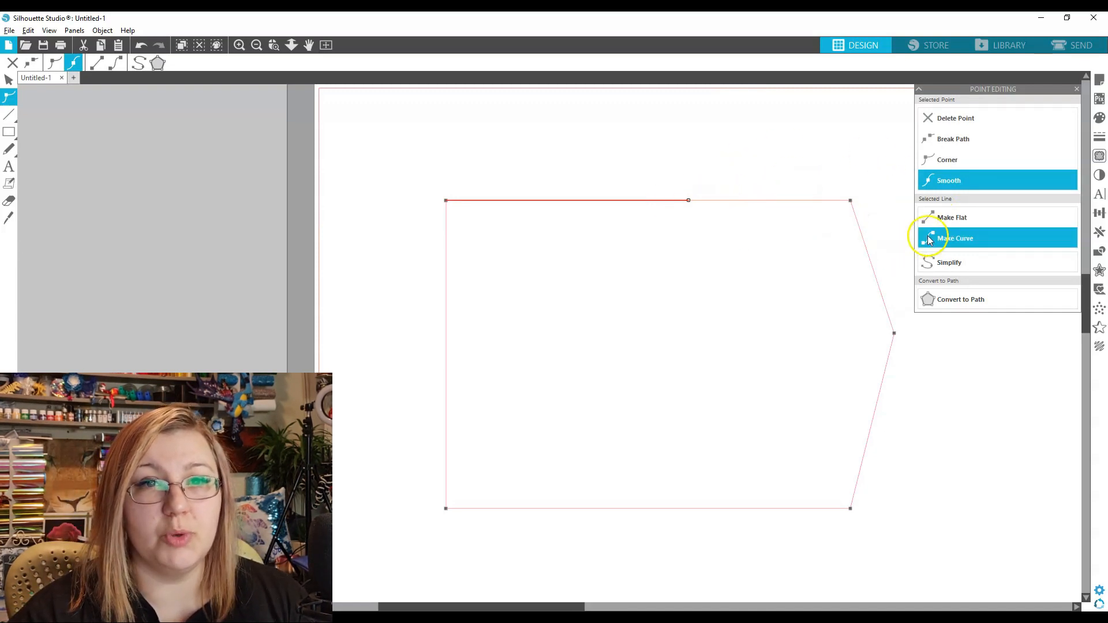
# Curve the top edge into a wave, make its middle point a corner, and raise the right arc.
pyautogui.click(955, 238)
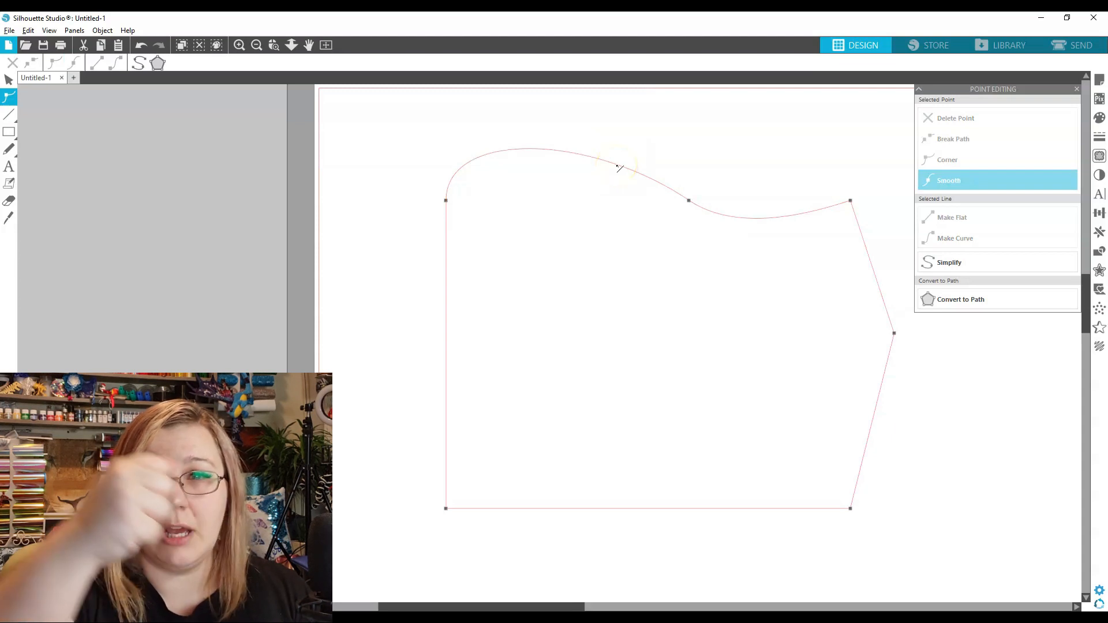
pyautogui.moveTo(626, 168); pyautogui.dragTo(586, 132)
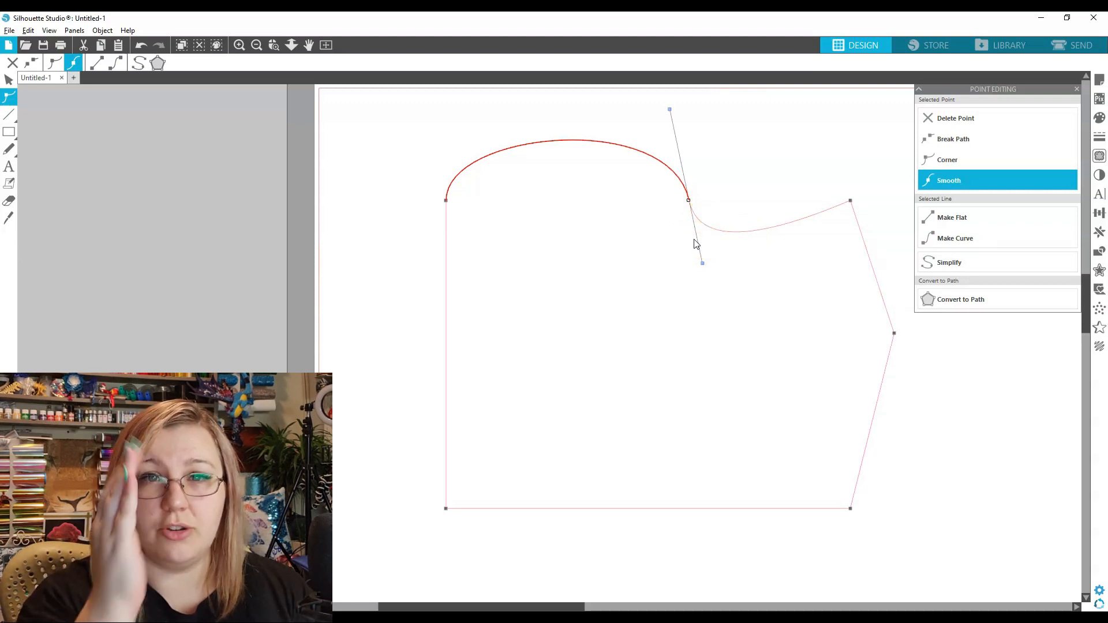
pyautogui.click(947, 160)
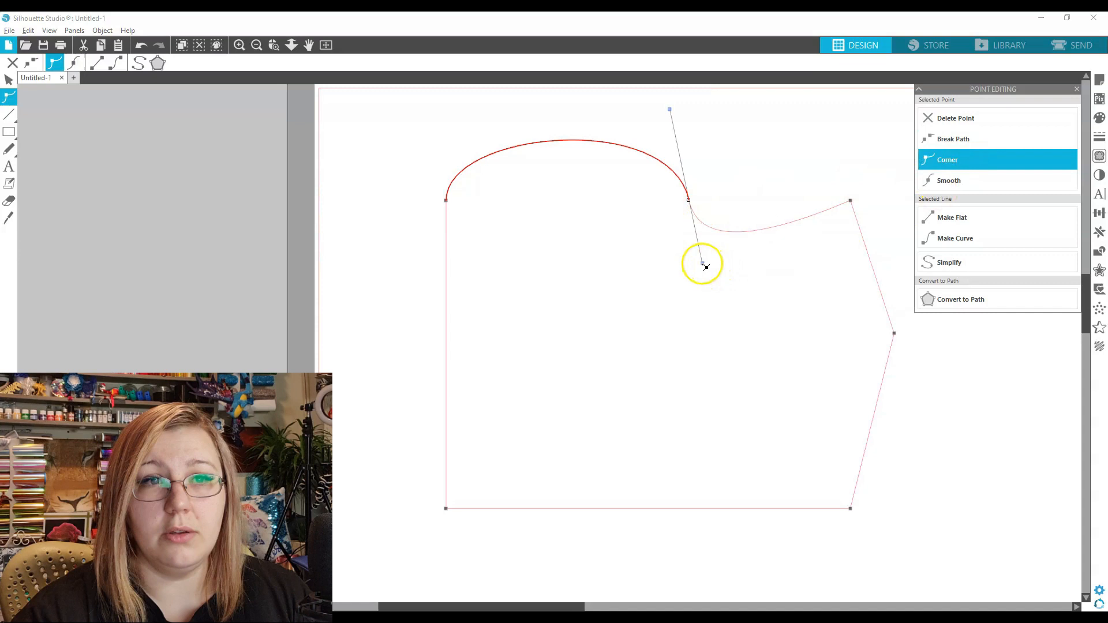
pyautogui.moveTo(699, 264); pyautogui.dragTo(784, 145)
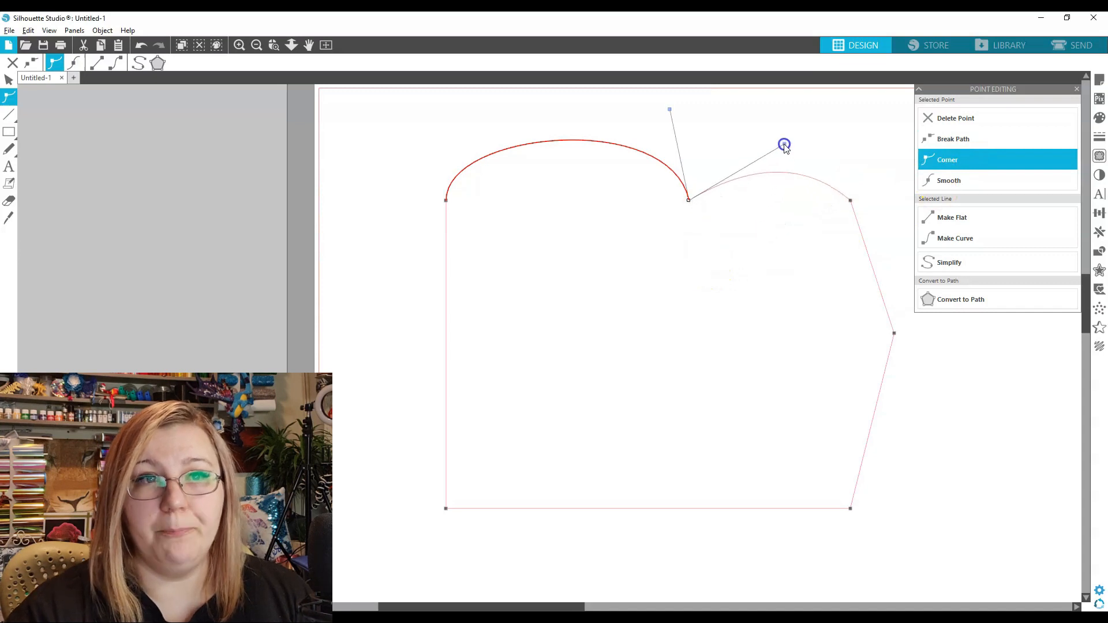
pyautogui.moveTo(785, 145); pyautogui.dragTo(714, 107)
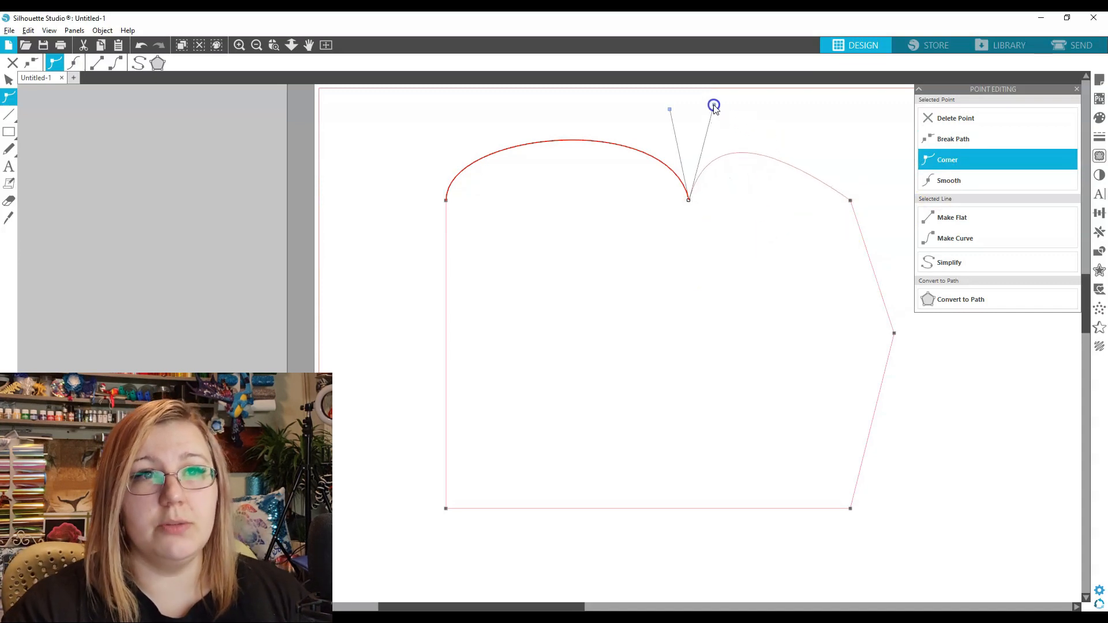
# Reshape the left arc and middle curve, then straighten the top edge again.
pyautogui.moveTo(713, 105); pyautogui.dragTo(644, 126)
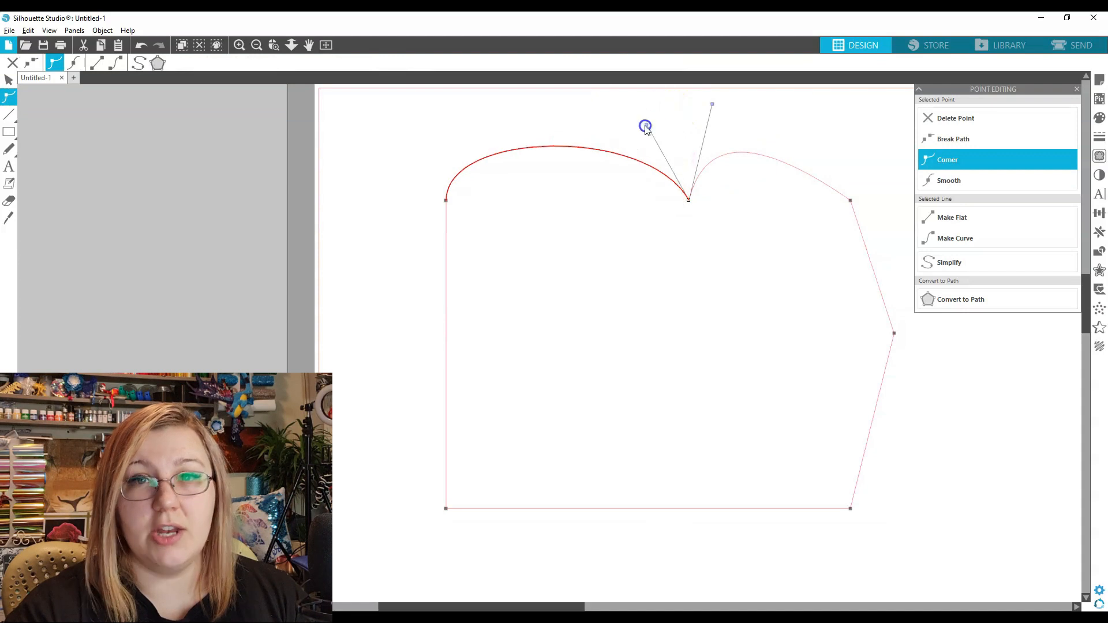
pyautogui.moveTo(645, 126); pyautogui.dragTo(712, 104)
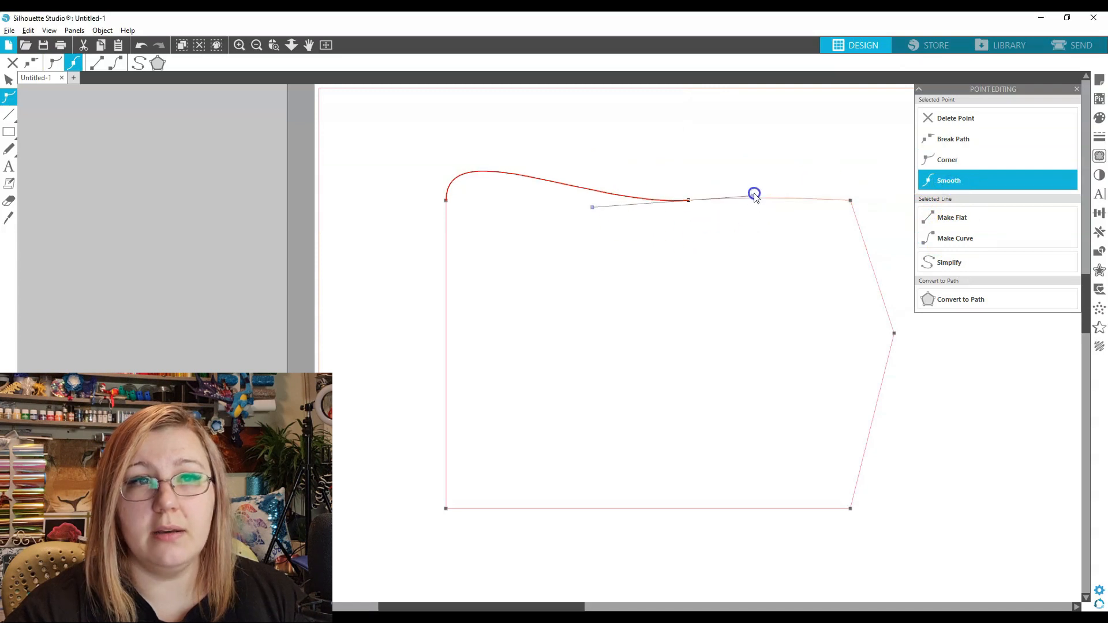
pyautogui.moveTo(754, 194); pyautogui.dragTo(734, 241)
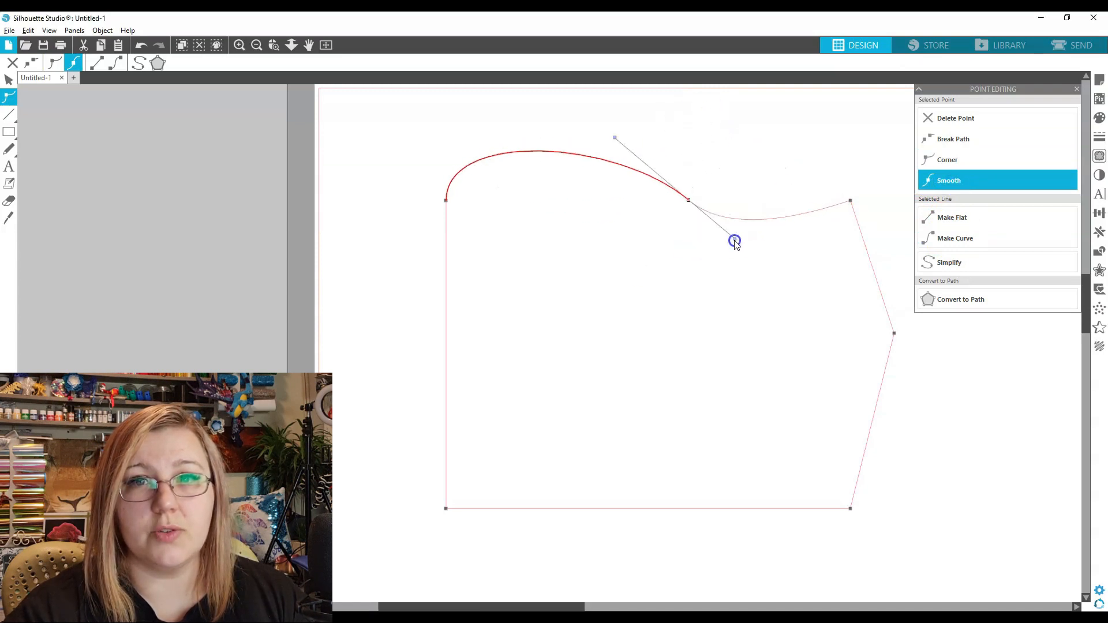
pyautogui.click(947, 159)
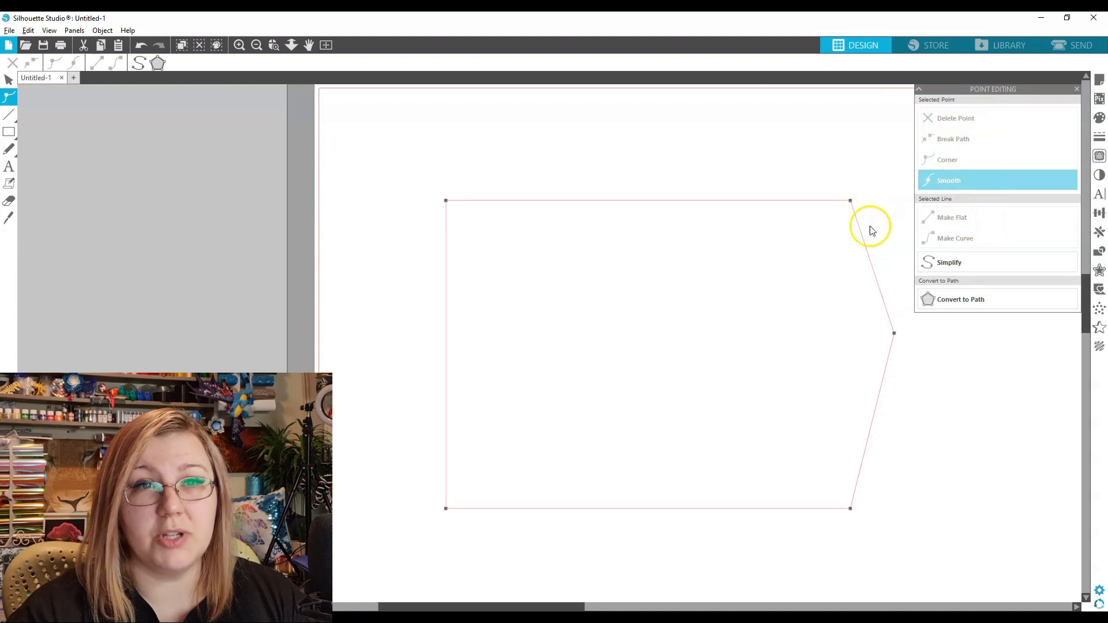
# Add a peak point mid top edge and pull the broken left-edge ends outward.
pyautogui.click(947, 159)
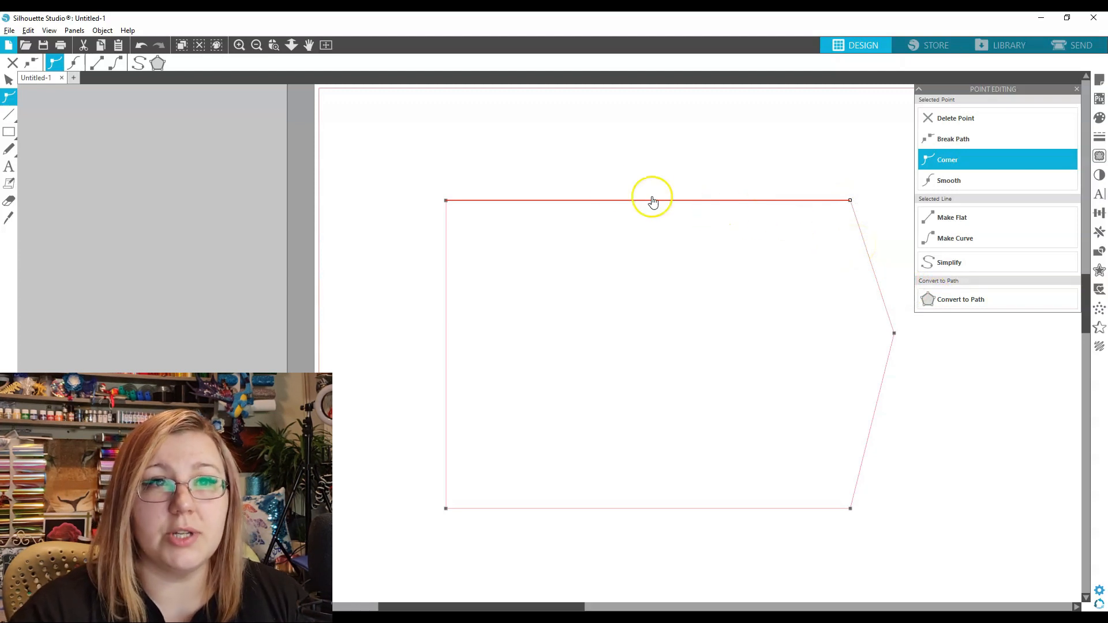
pyautogui.click(948, 180)
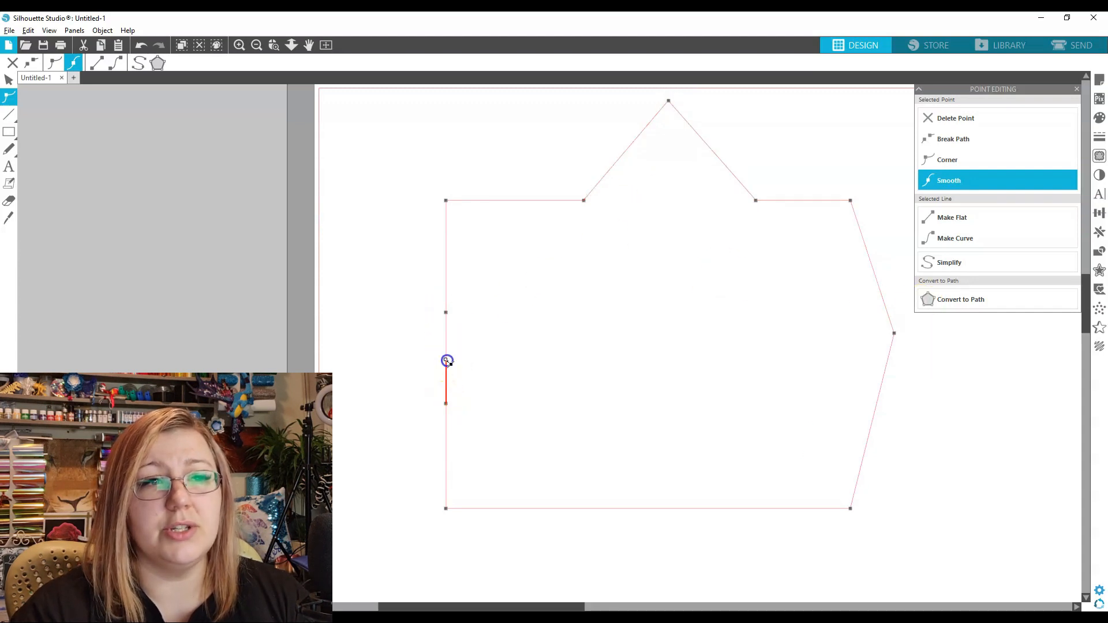
pyautogui.moveTo(446, 360); pyautogui.dragTo(359, 354)
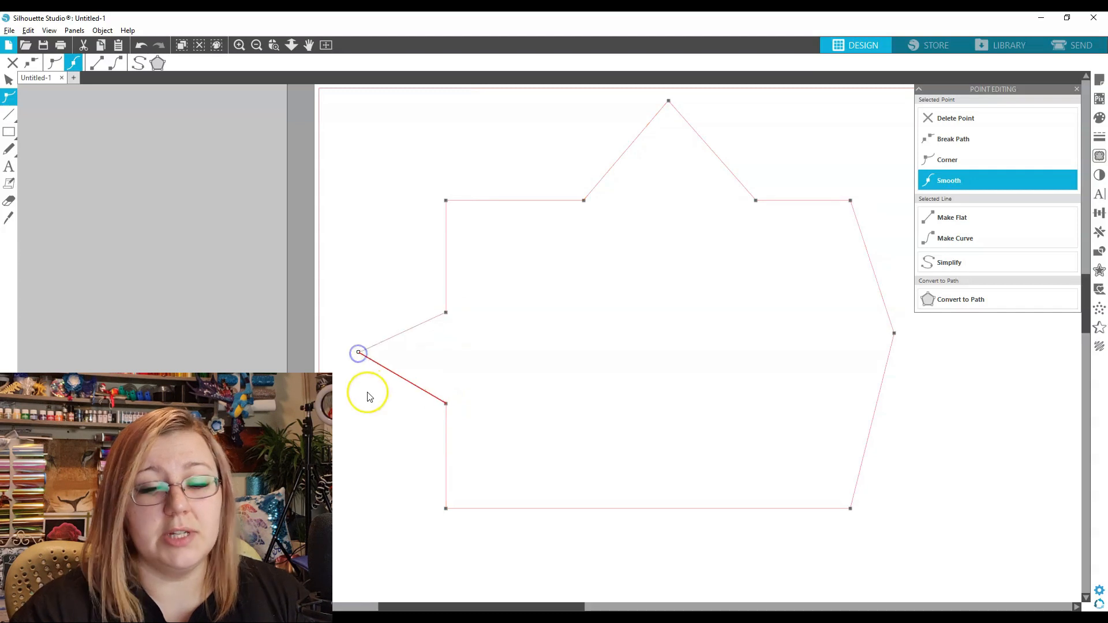
pyautogui.moveTo(359, 352); pyautogui.dragTo(445, 403)
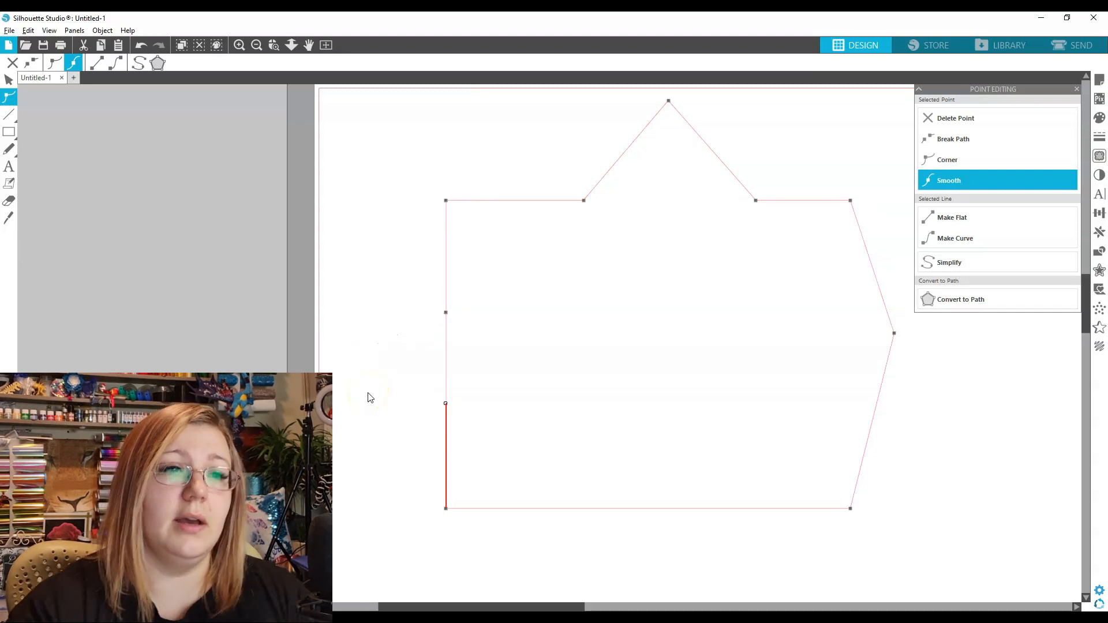
pyautogui.moveTo(445, 404); pyautogui.dragTo(358, 359)
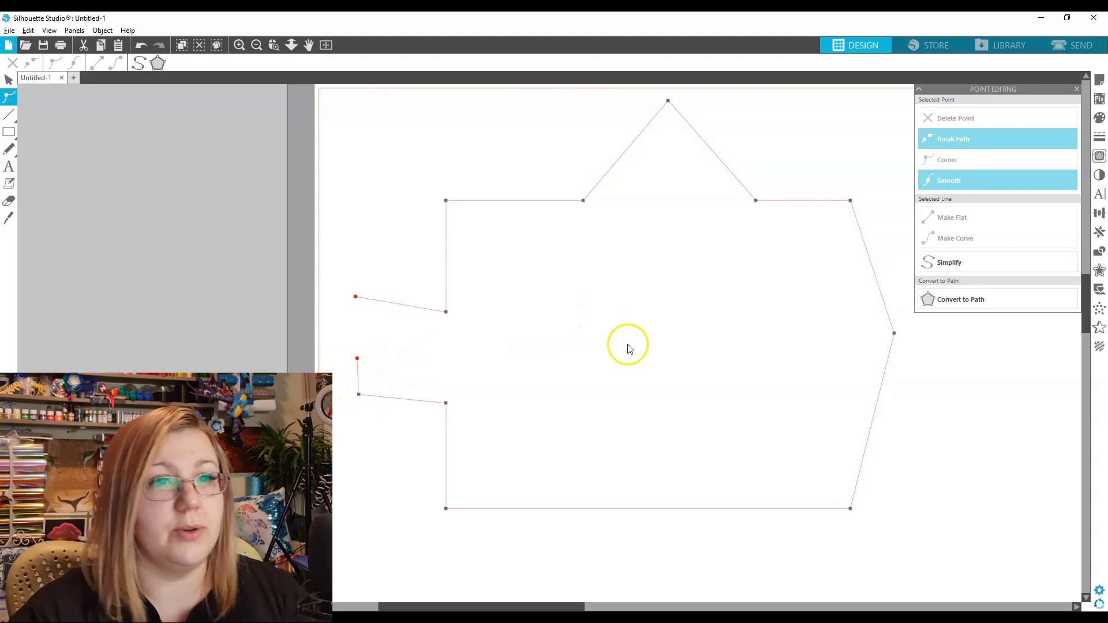
pyautogui.moveTo(419, 289)
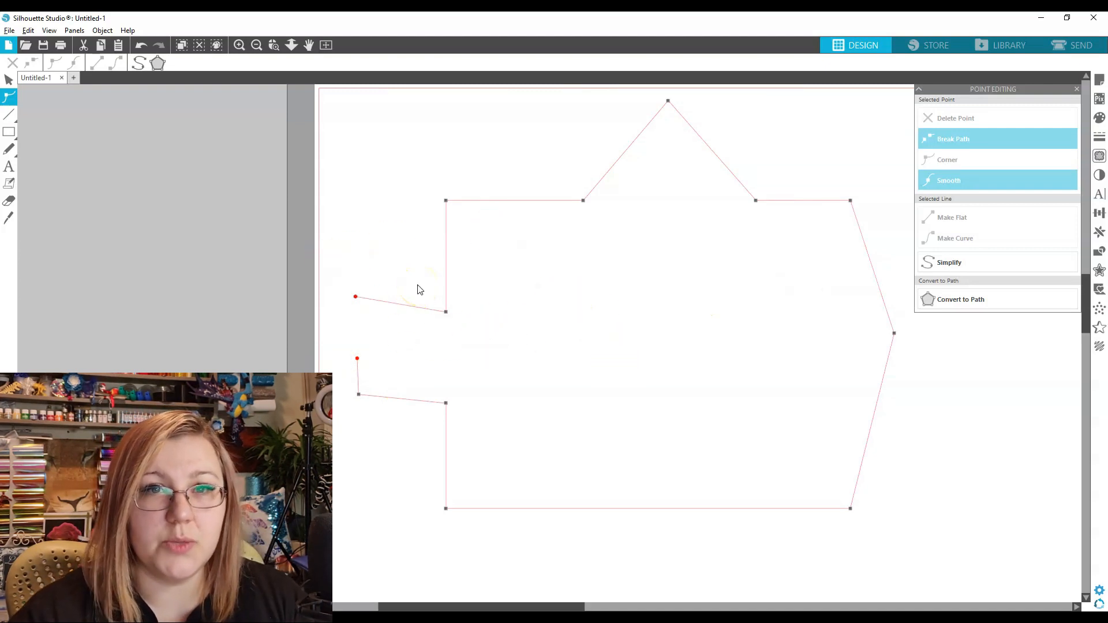
pyautogui.moveTo(949, 262)
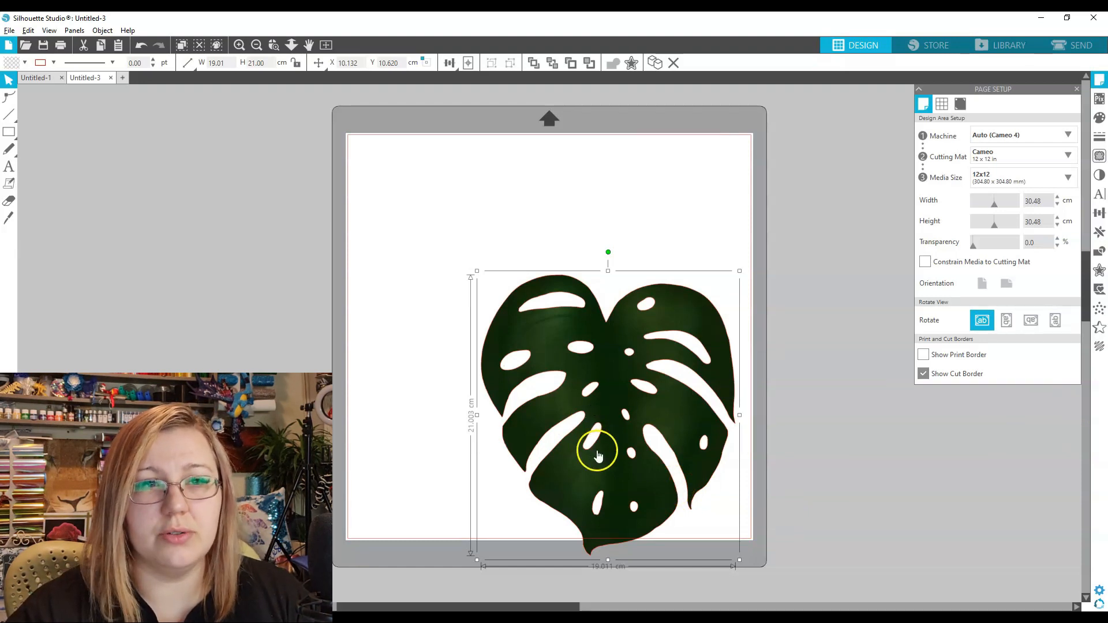
# Bring up the Untitled-3 document containing the dark green monstera leaf design.
pyautogui.moveTo(598, 452); pyautogui.dragTo(484, 339)
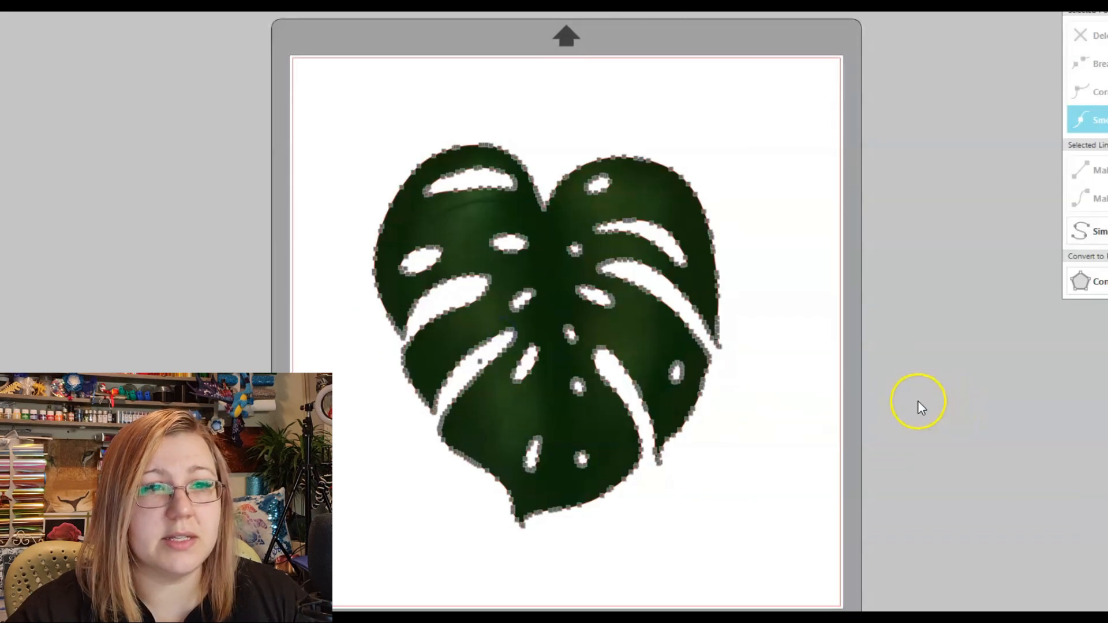
pyautogui.moveTo(657, 389)
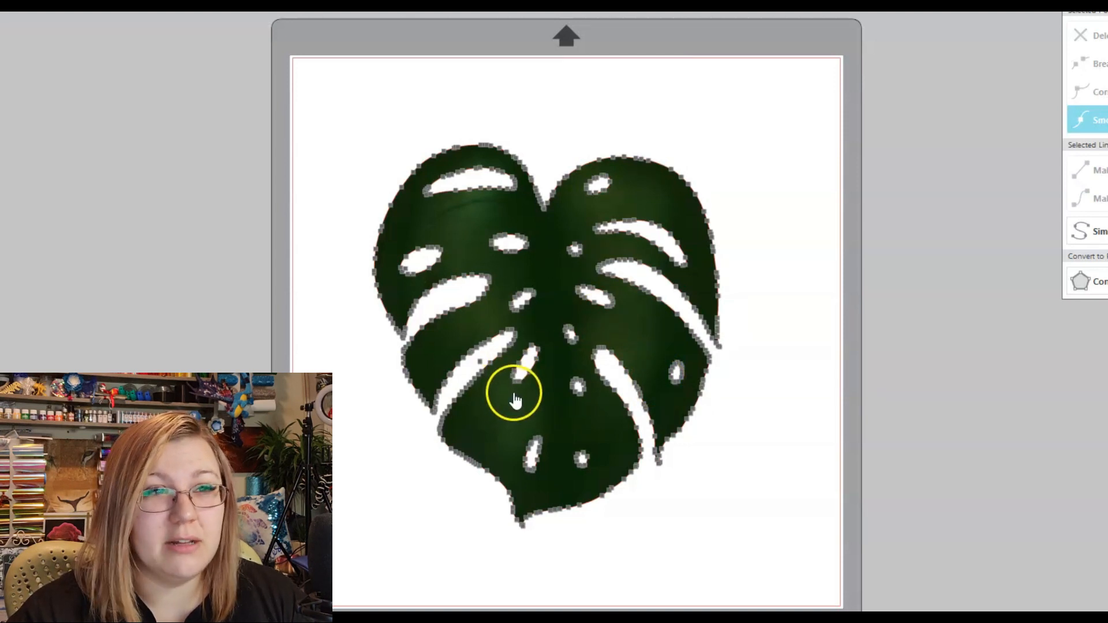
pyautogui.click(1094, 230)
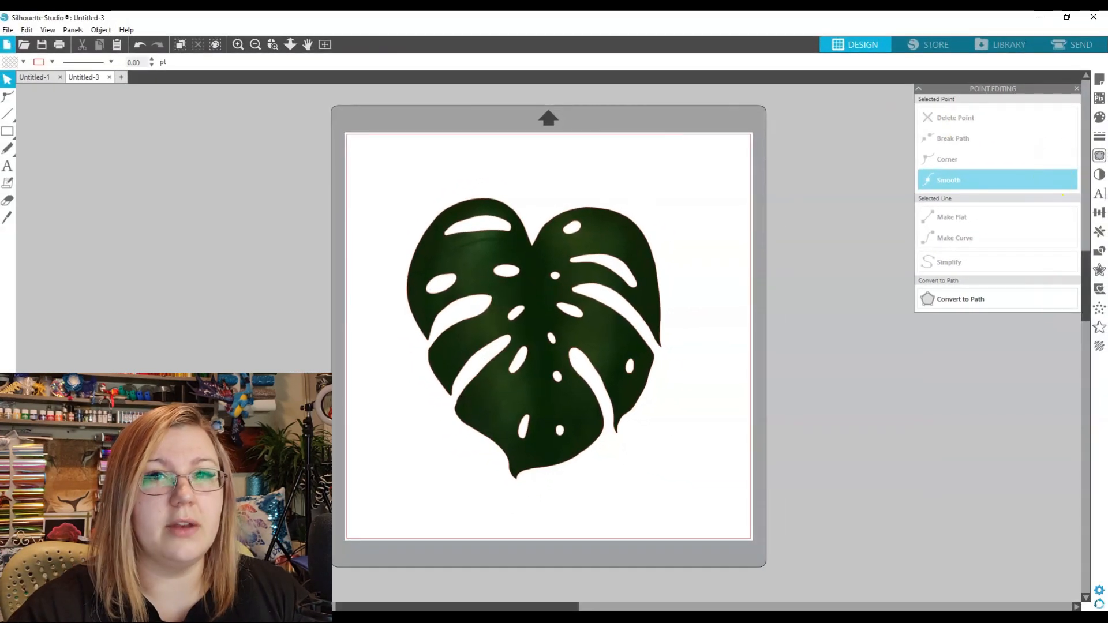
# Turn on point editing for the monstera leaf to reveal all its points.
pyautogui.click(1099, 155)
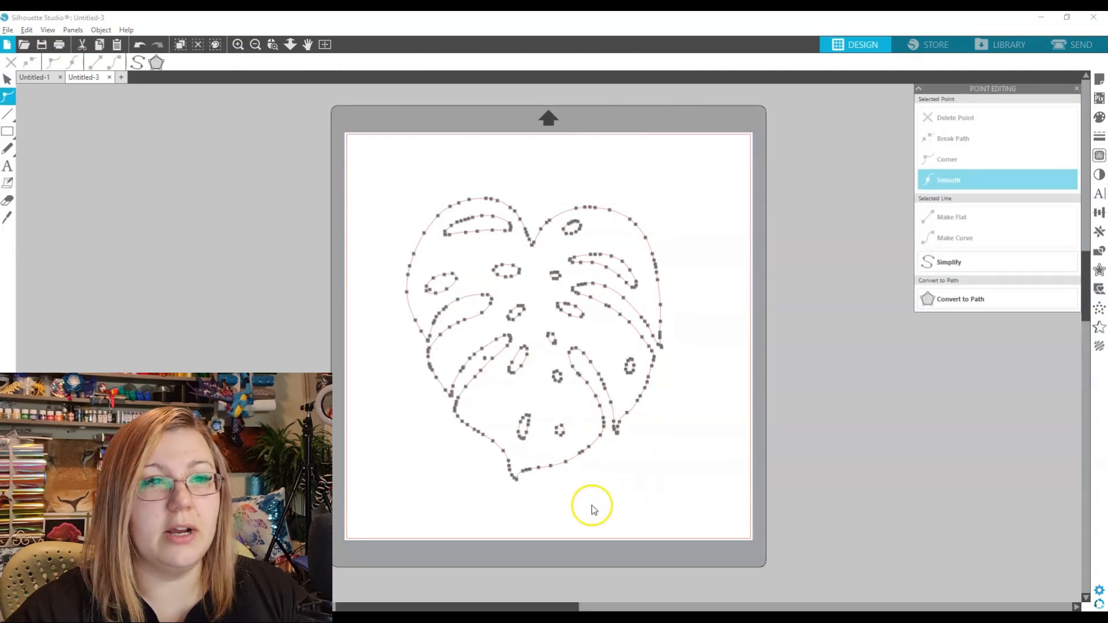
pyautogui.moveTo(548, 258)
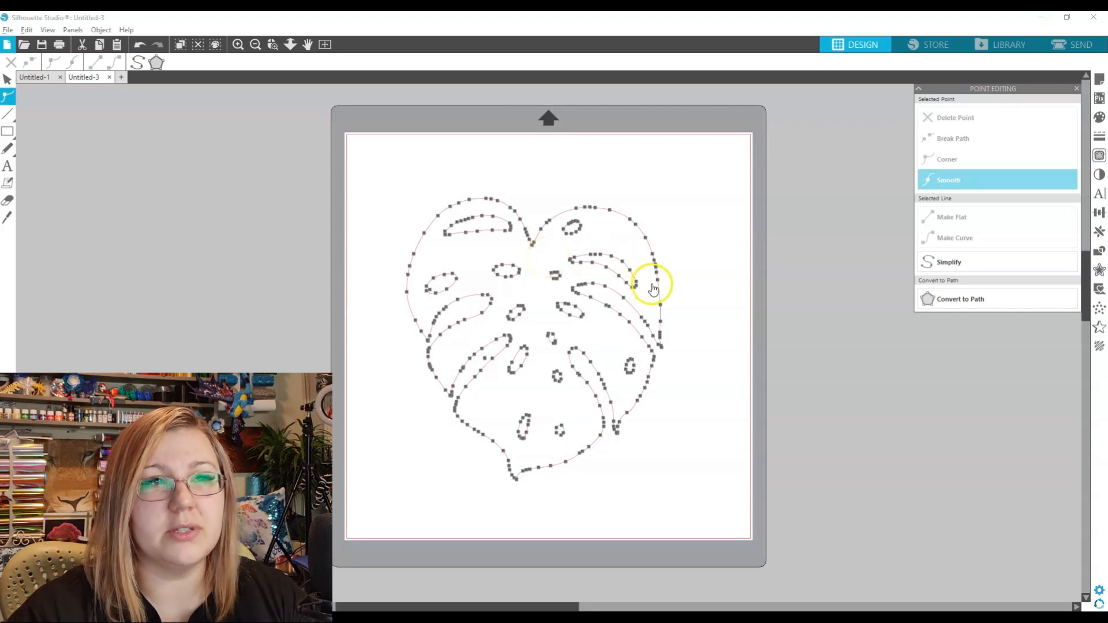
pyautogui.moveTo(894, 283)
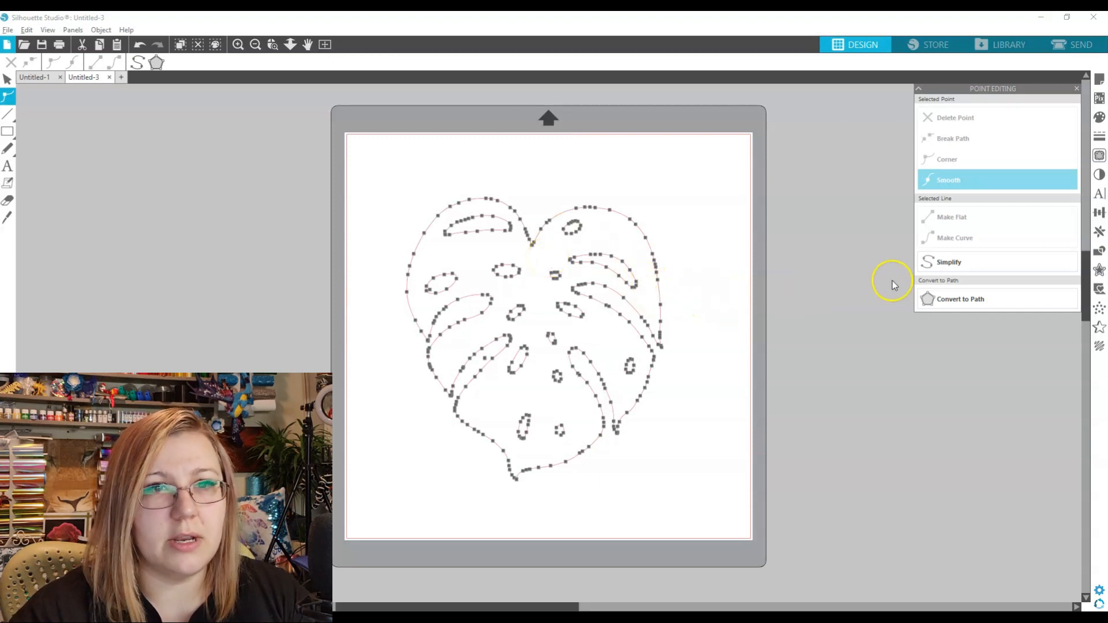
# Apply Simplify four times to cut the leaf outline down to far fewer points.
pyautogui.click(948, 262)
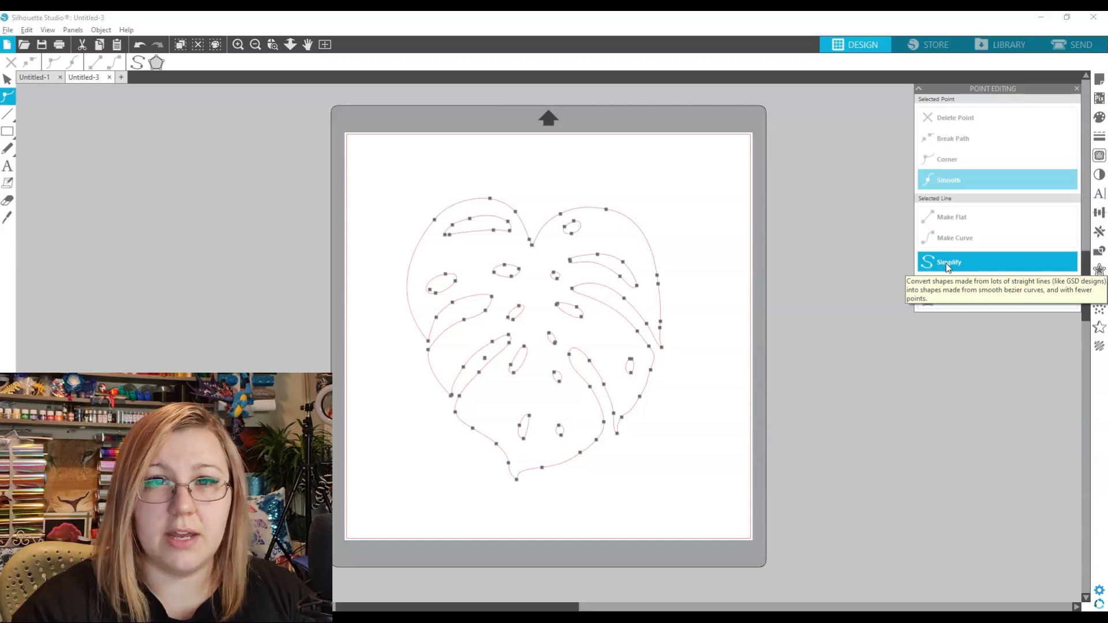
pyautogui.moveTo(654, 393)
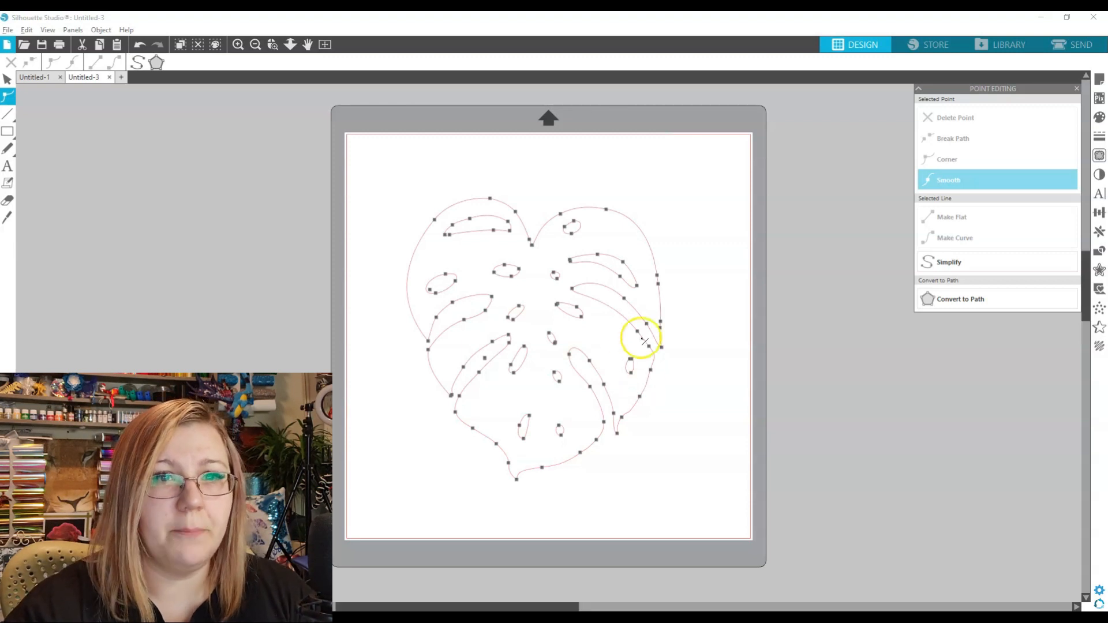
pyautogui.click(948, 262)
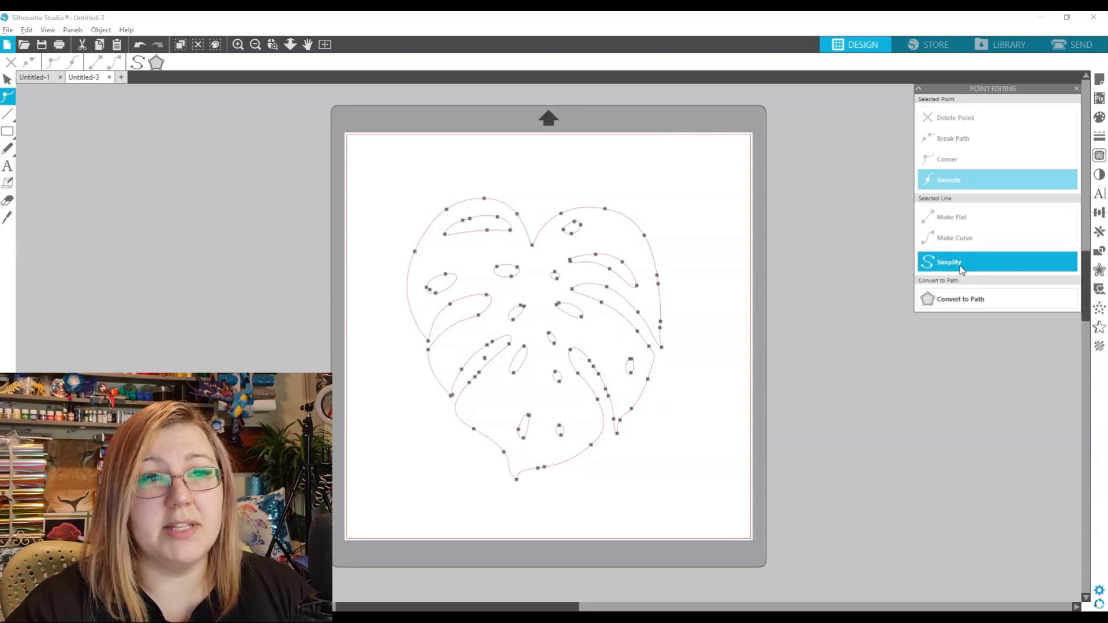
pyautogui.click(948, 262)
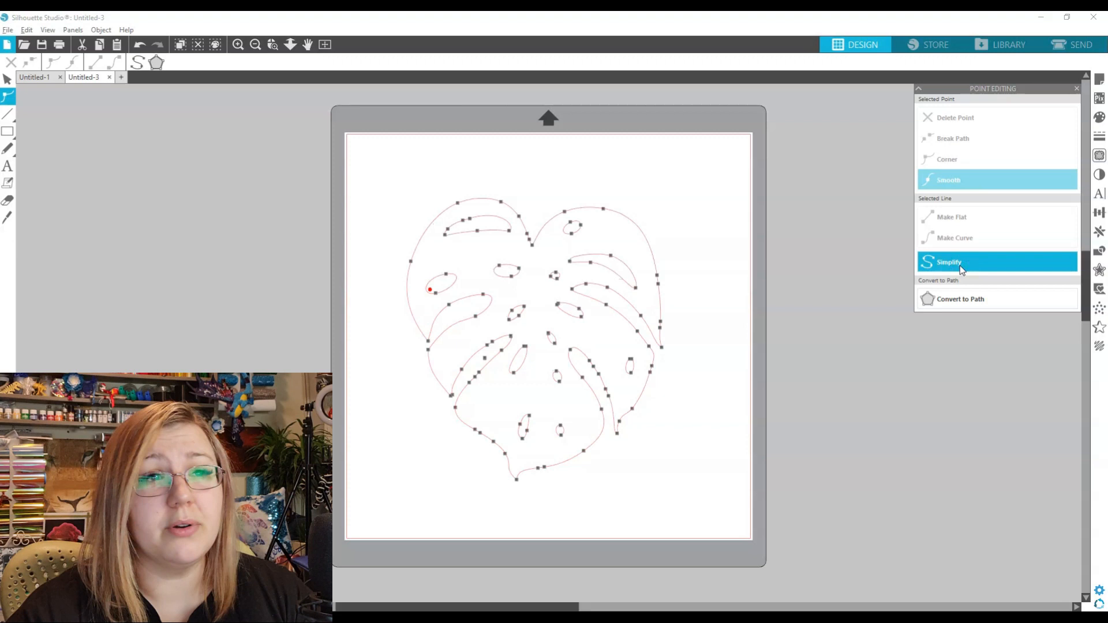
pyautogui.click(948, 262)
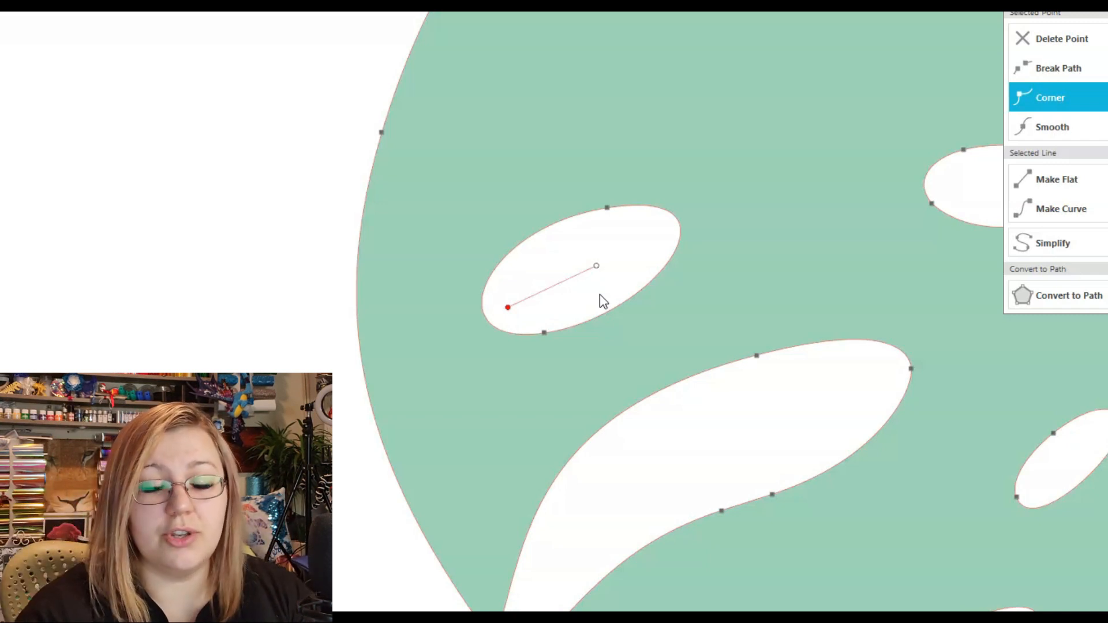
pyautogui.click(1052, 126)
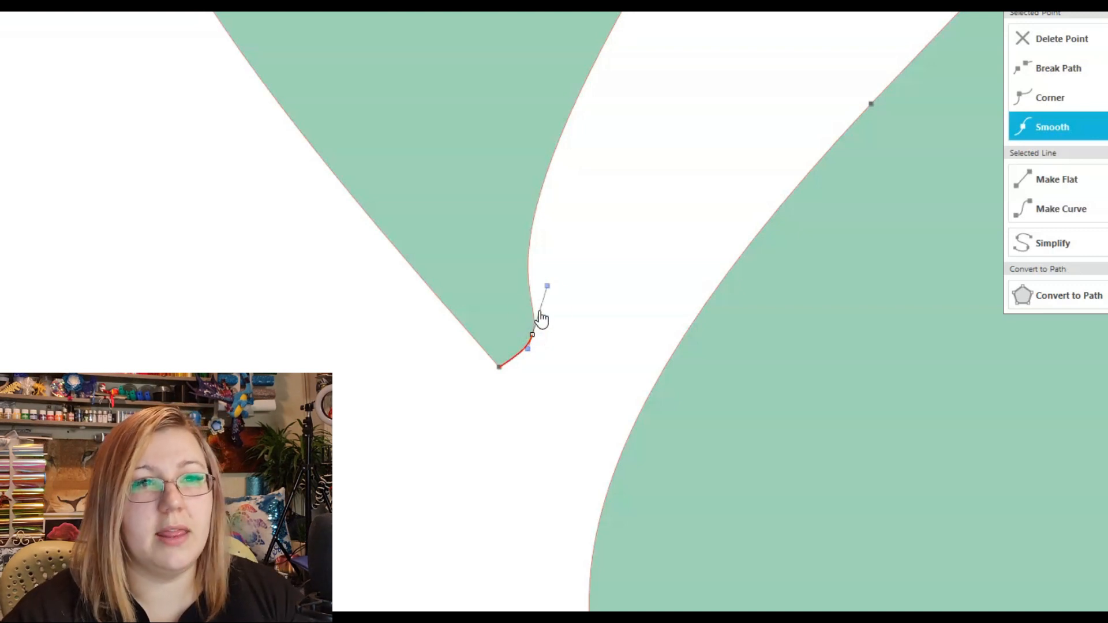
# Sharpen the notch tip between two lobes by making it a Corner point and straightening its handles.
pyautogui.moveTo(533, 336); pyautogui.dragTo(497, 296)
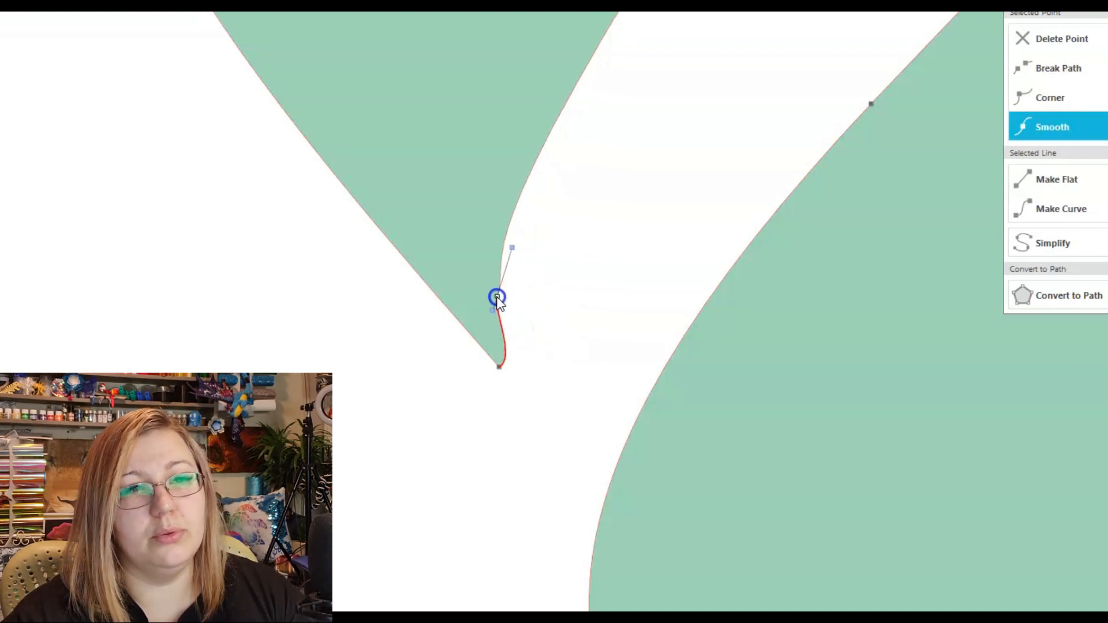
pyautogui.moveTo(497, 296); pyautogui.dragTo(498, 208)
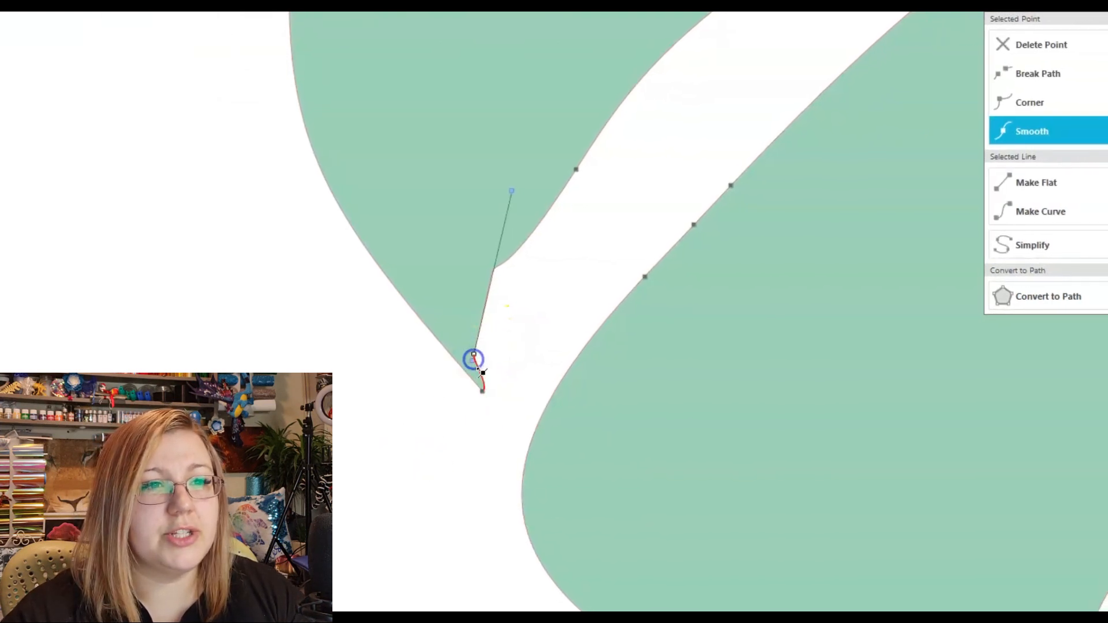
pyautogui.moveTo(474, 357); pyautogui.dragTo(461, 393)
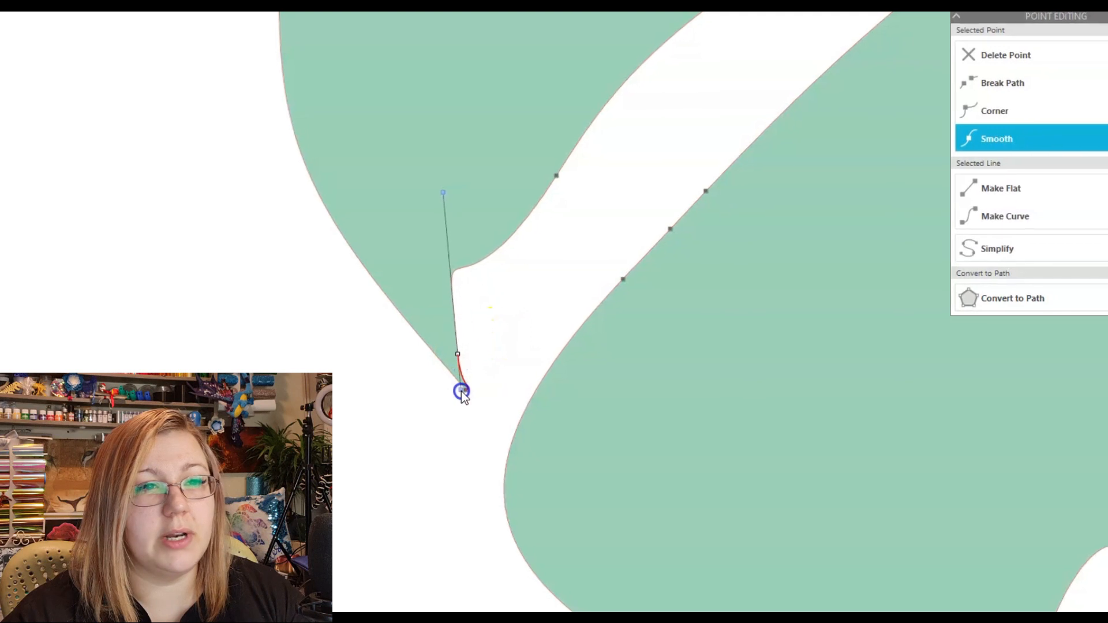
pyautogui.click(995, 110)
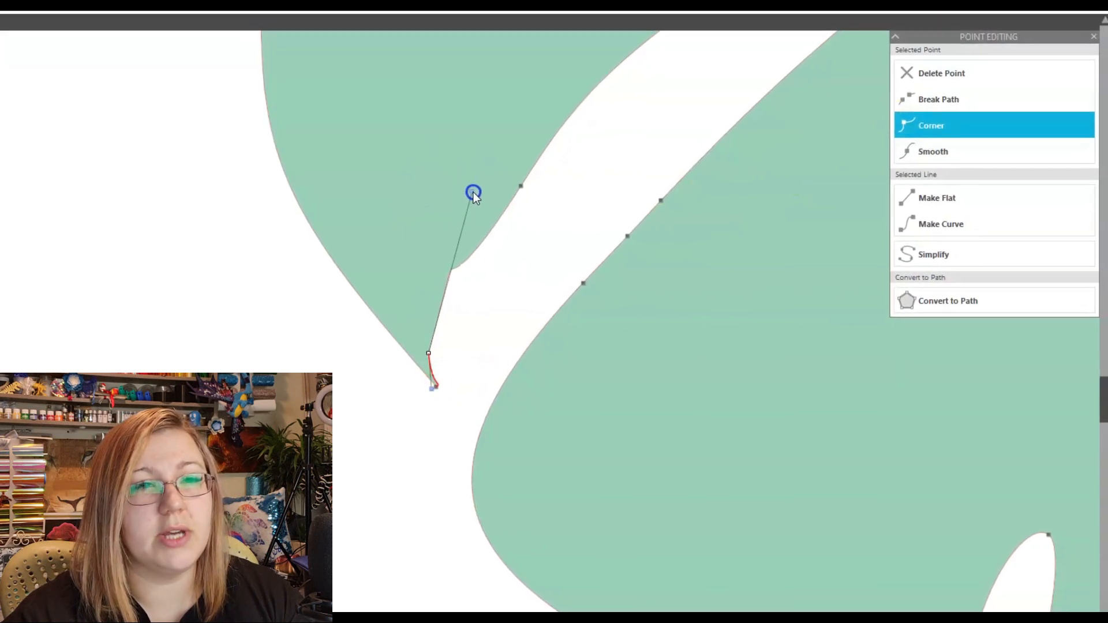
pyautogui.click(931, 126)
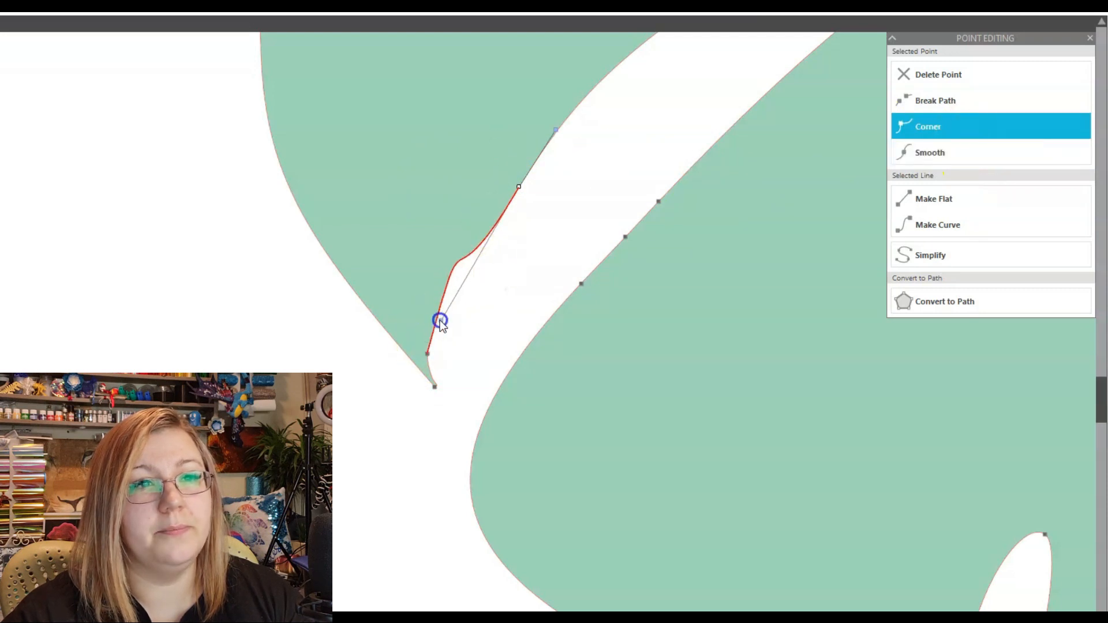
pyautogui.moveTo(440, 320); pyautogui.dragTo(482, 227)
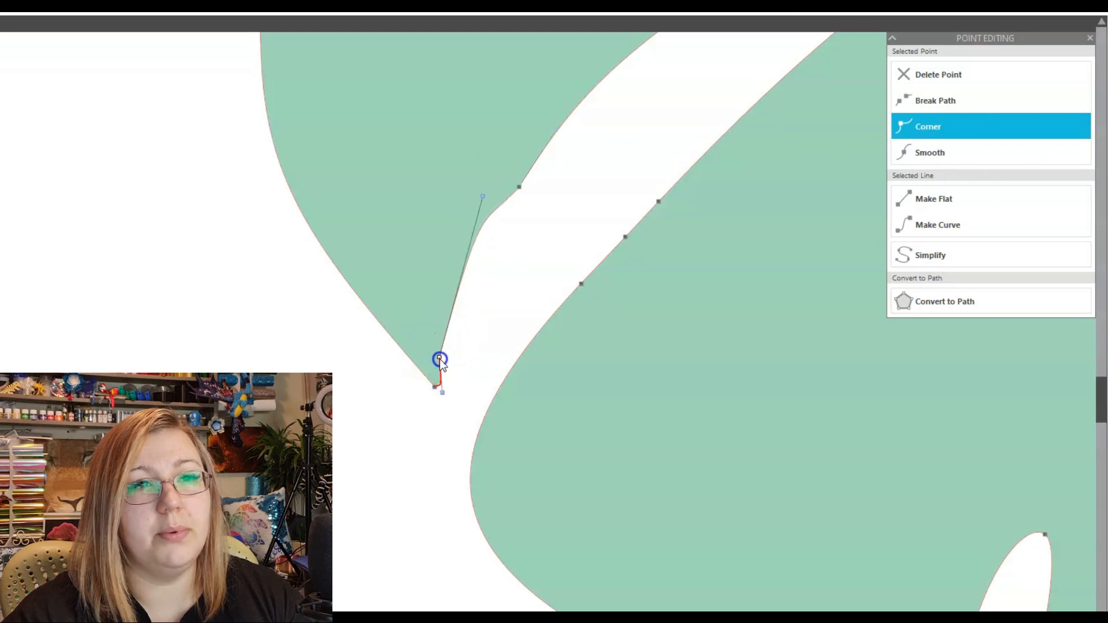
pyautogui.moveTo(440, 359); pyautogui.dragTo(495, 155)
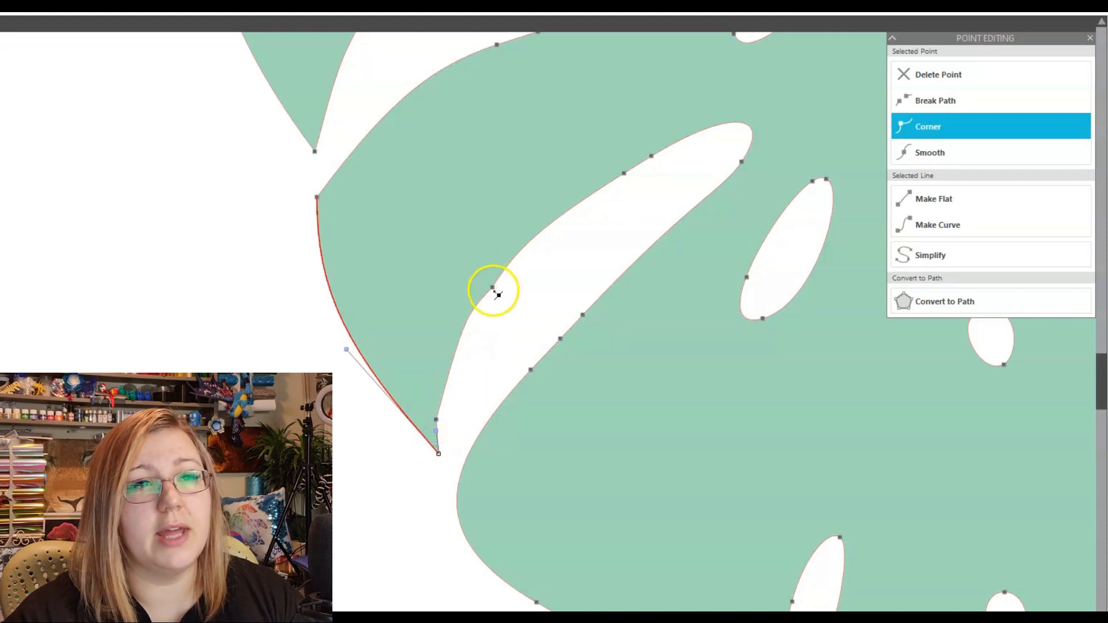
# Bend the next slit's inner edge into a smooth curve running into its tip.
pyautogui.moveTo(494, 294); pyautogui.dragTo(523, 240)
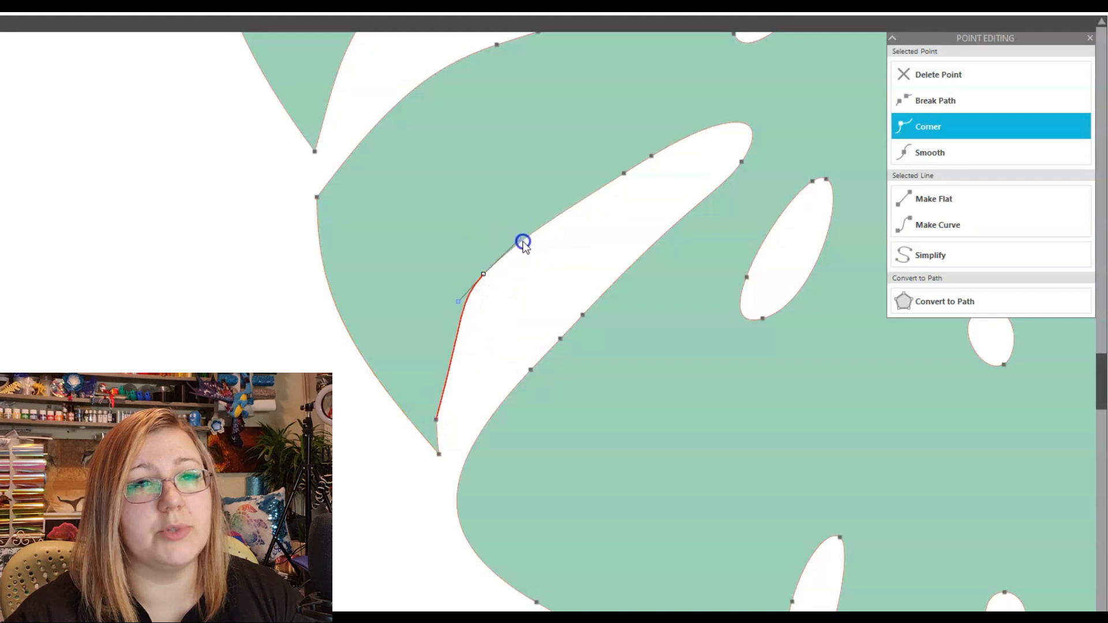
pyautogui.moveTo(523, 240); pyautogui.dragTo(452, 364)
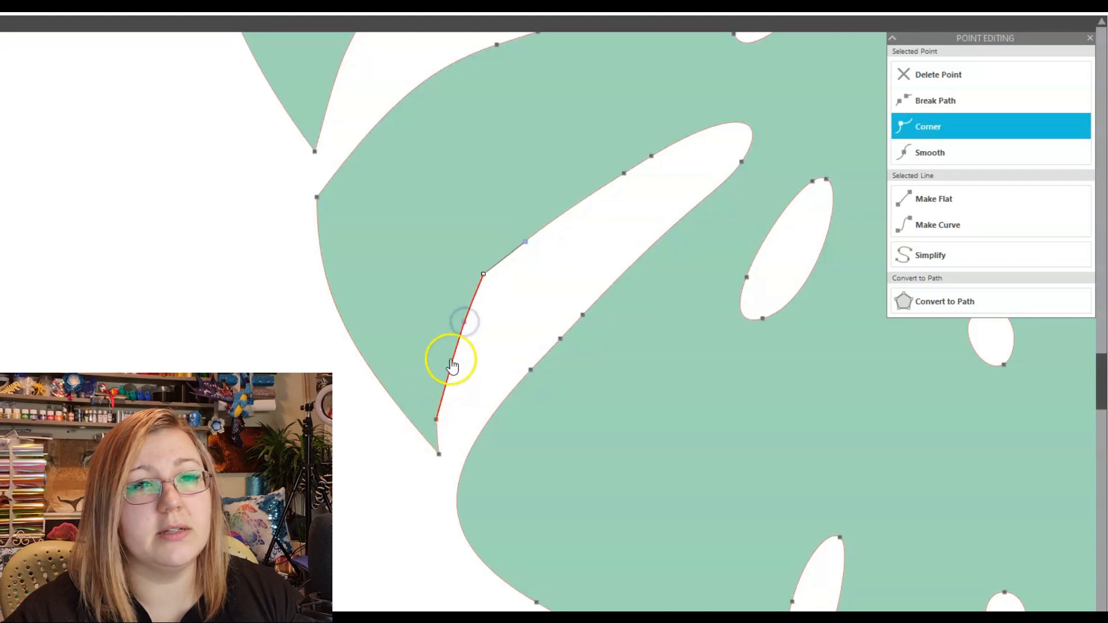
pyautogui.click(929, 152)
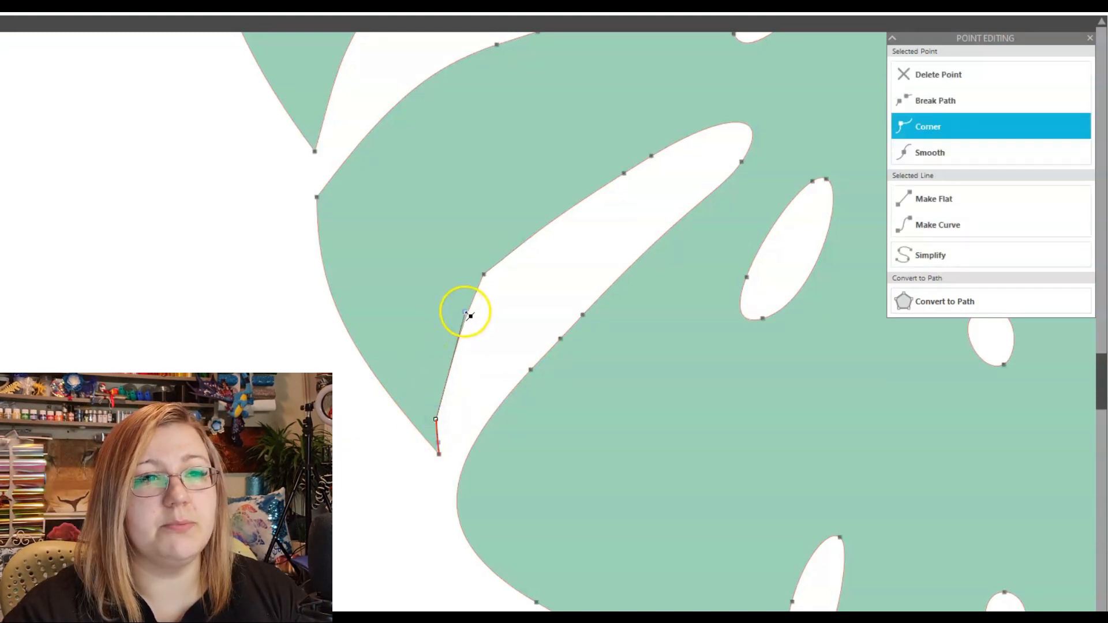
pyautogui.moveTo(466, 314); pyautogui.dragTo(443, 297)
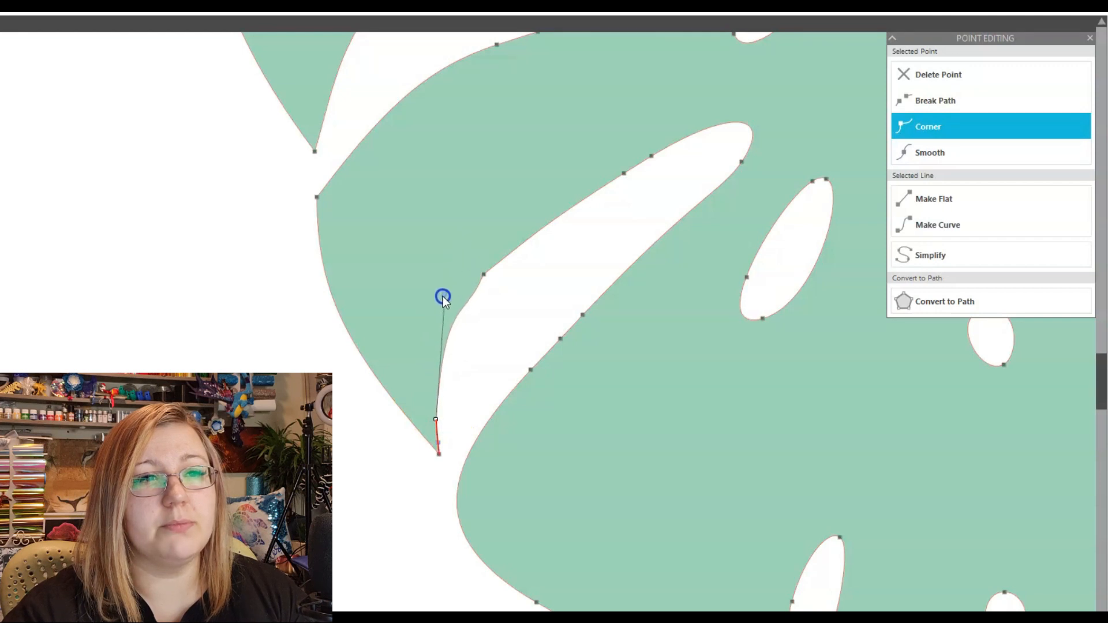
pyautogui.moveTo(443, 296); pyautogui.dragTo(482, 274)
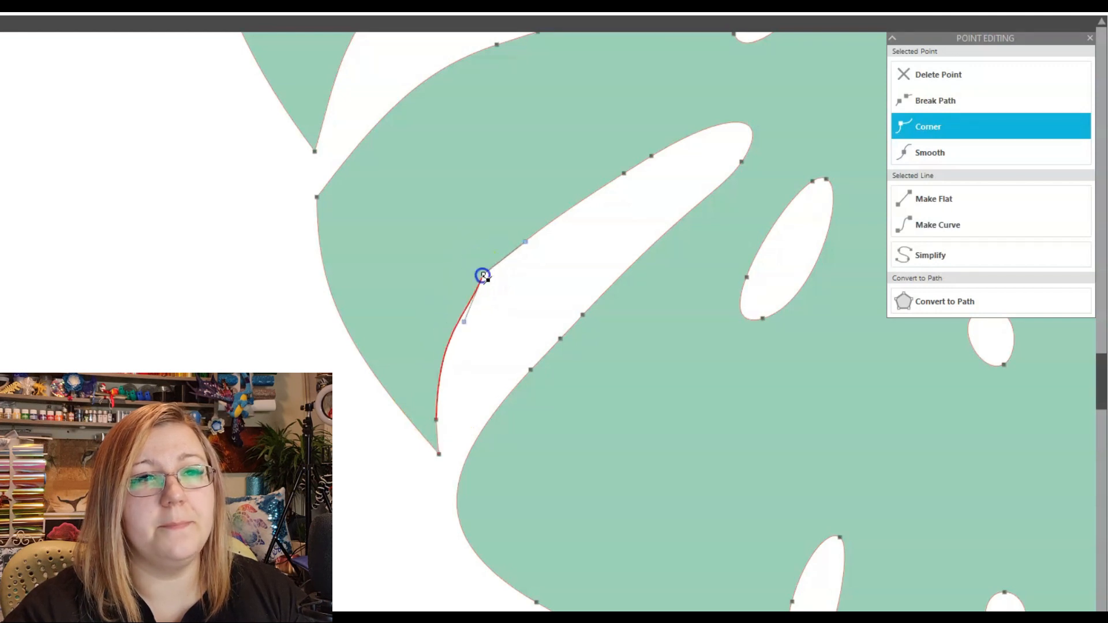
pyautogui.moveTo(482, 275); pyautogui.dragTo(454, 315)
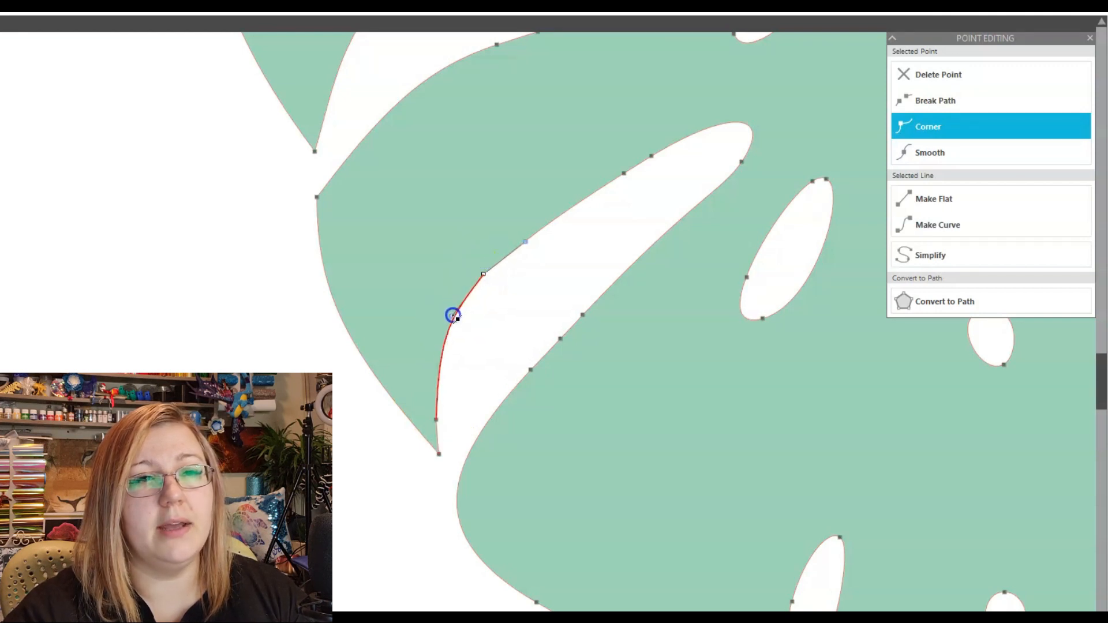
pyautogui.click(930, 152)
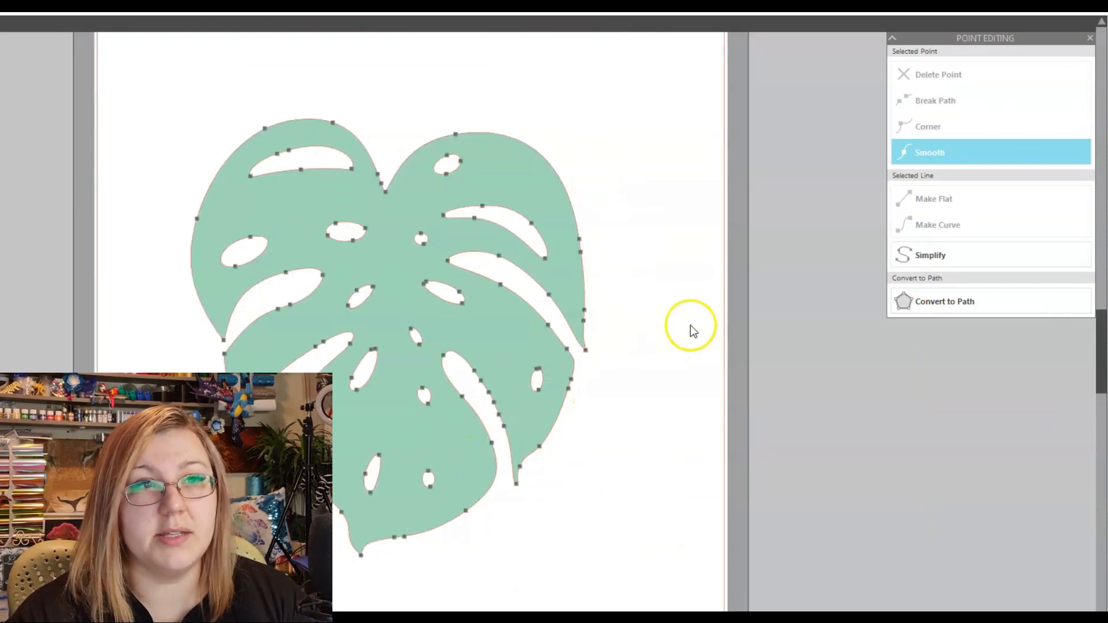
pyautogui.moveTo(495, 169)
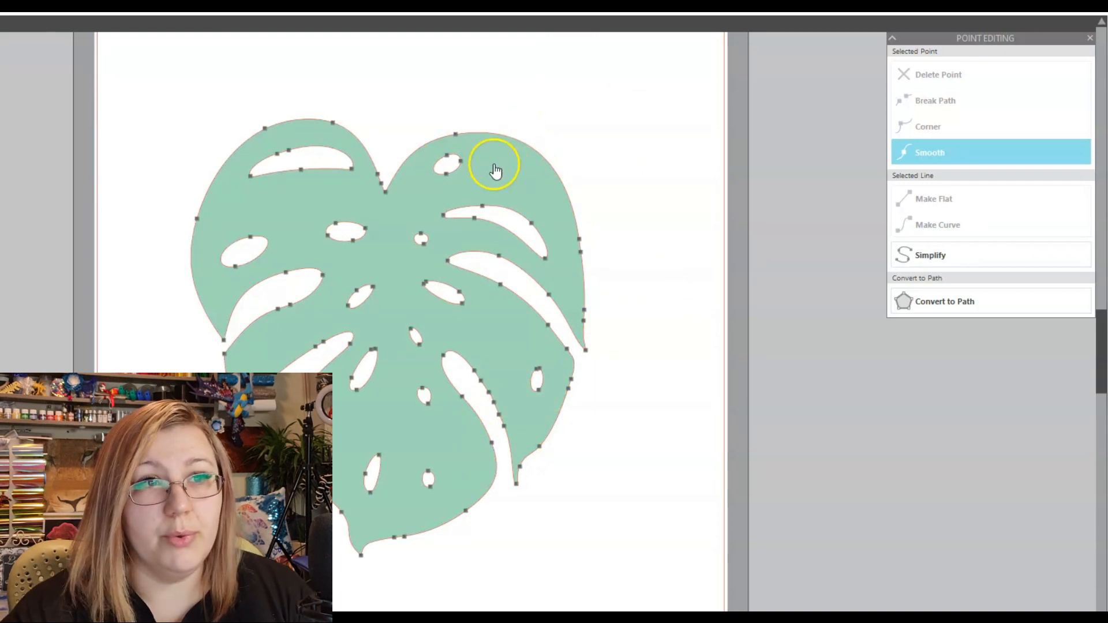
# Marquee-select and delete the upper-right lobe's points, then select the remaining leaf shape.
pyautogui.moveTo(495, 167); pyautogui.dragTo(652, 289)
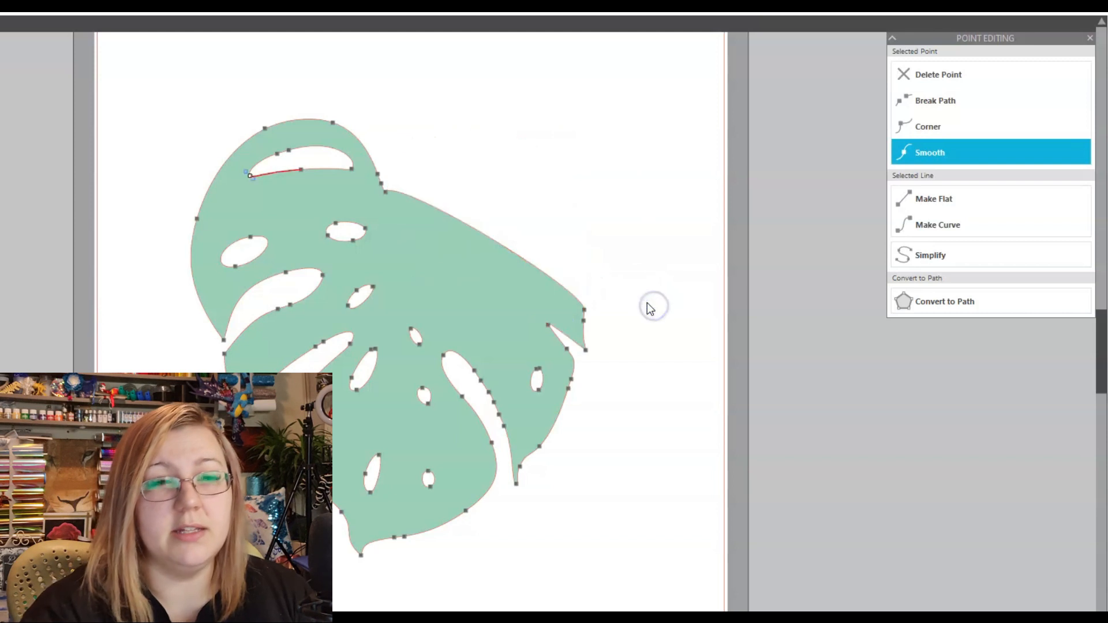
pyautogui.moveTo(620, 296)
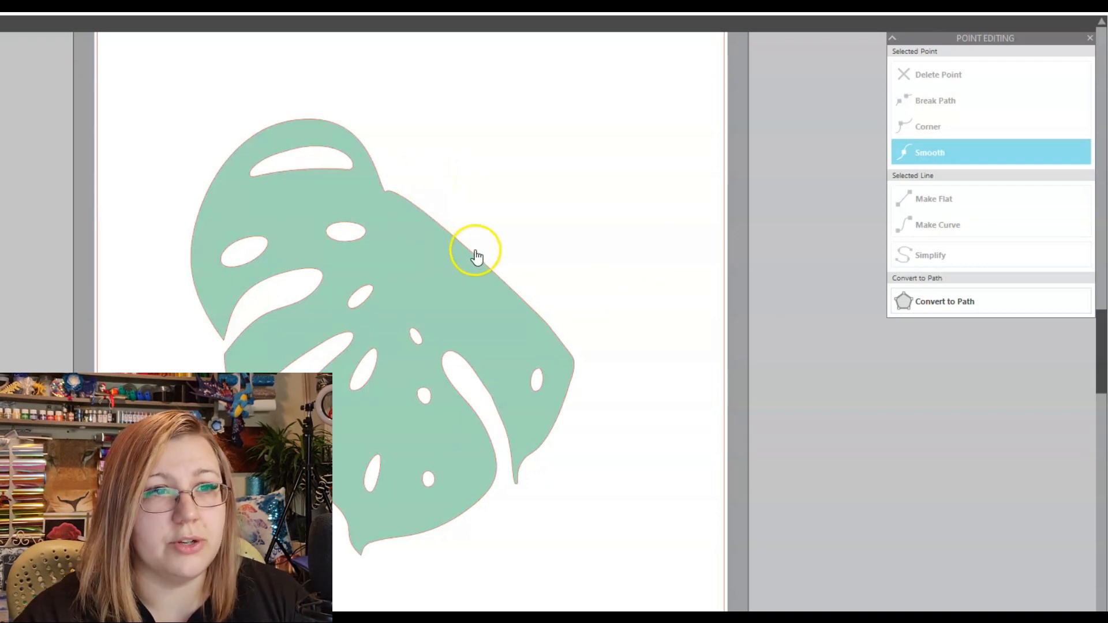
pyautogui.click(477, 254)
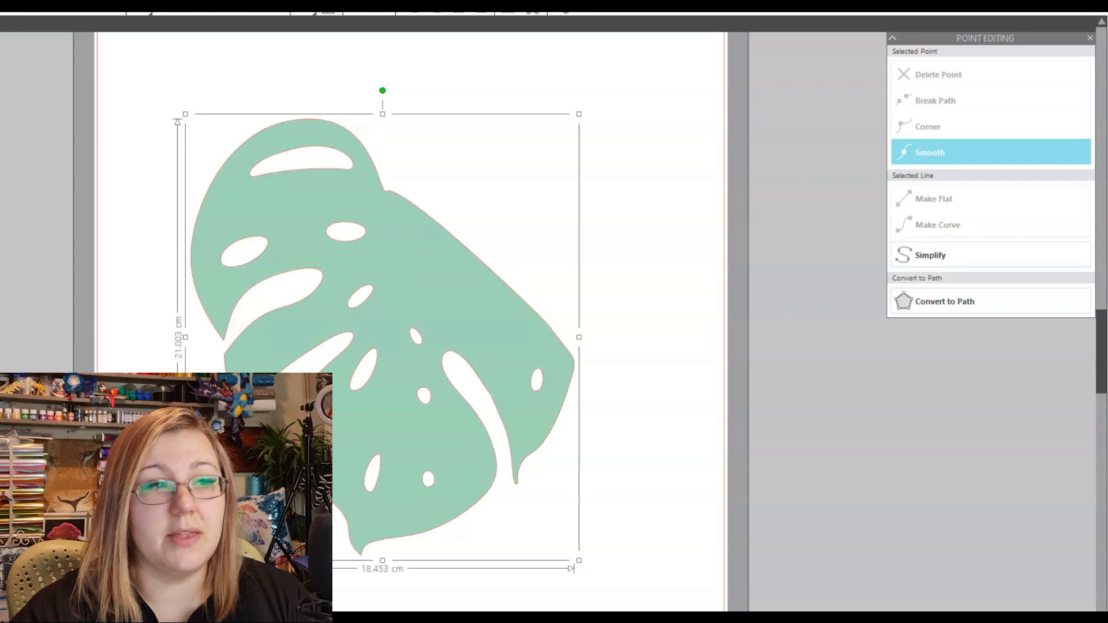